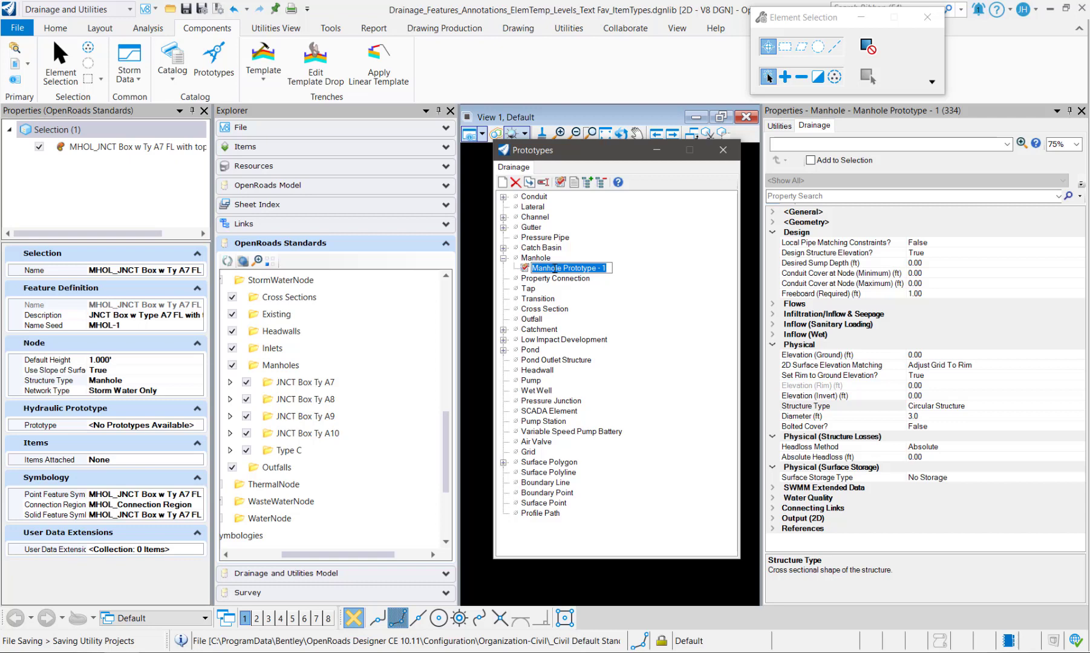
# Review the prototype's pipe matching, structure elevation, sump depth and ground elevation settings.
pyautogui.click(837, 242)
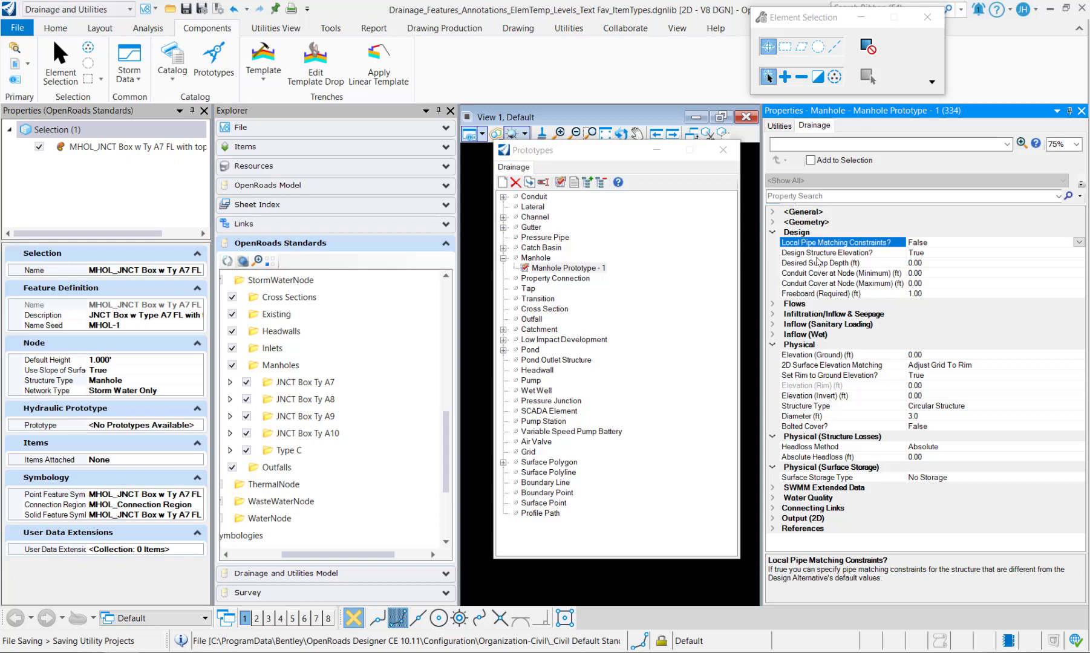
pyautogui.click(828, 253)
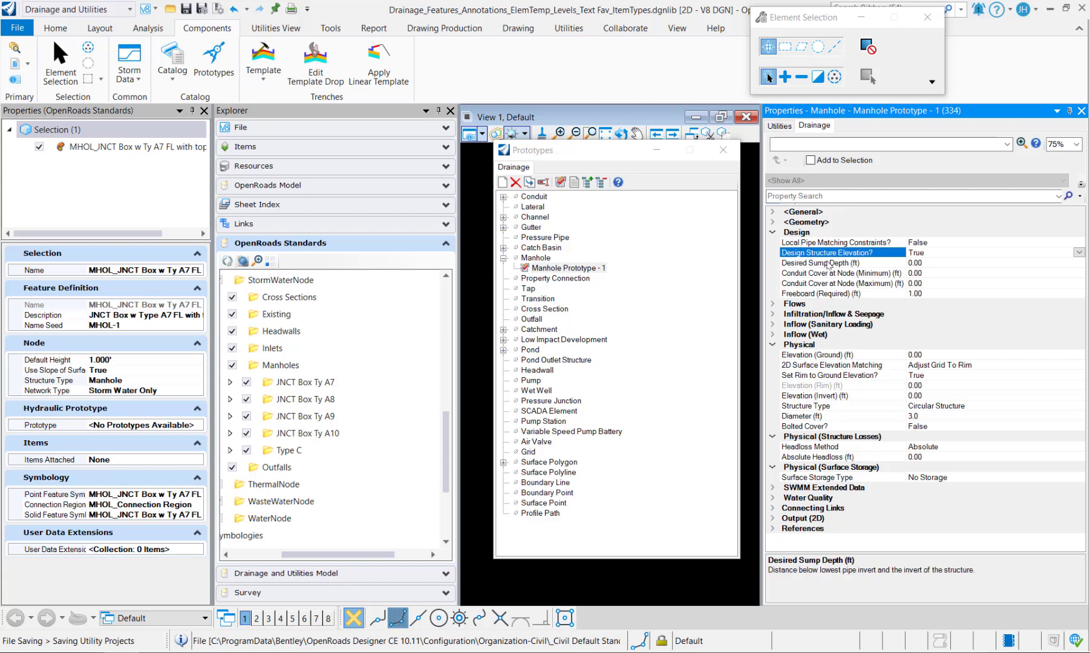
pyautogui.click(824, 262)
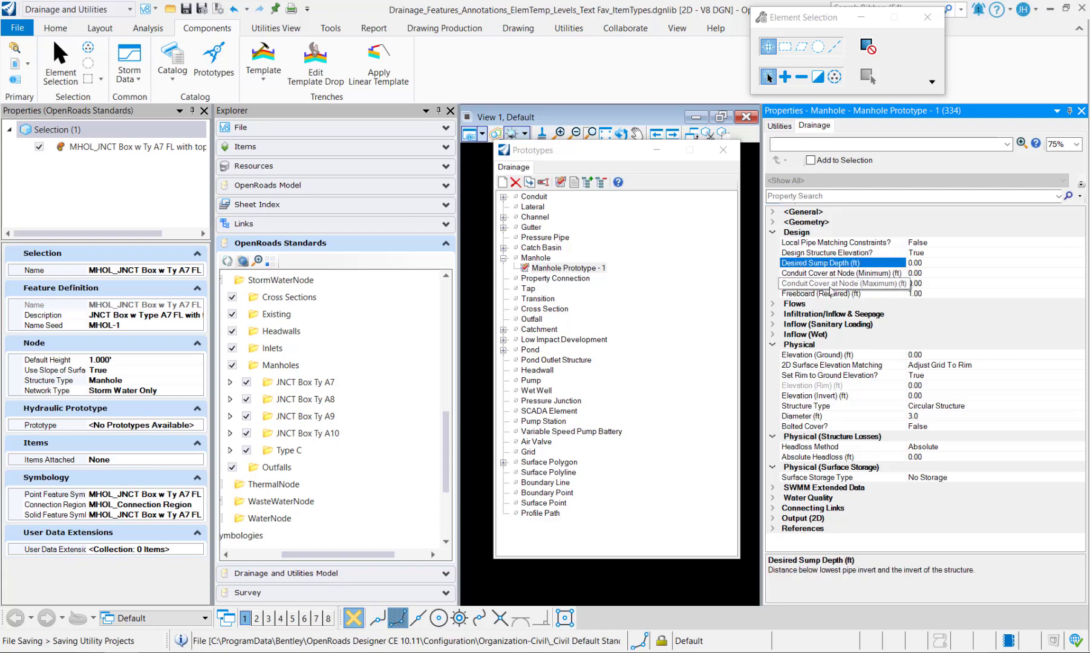
pyautogui.moveTo(828, 300)
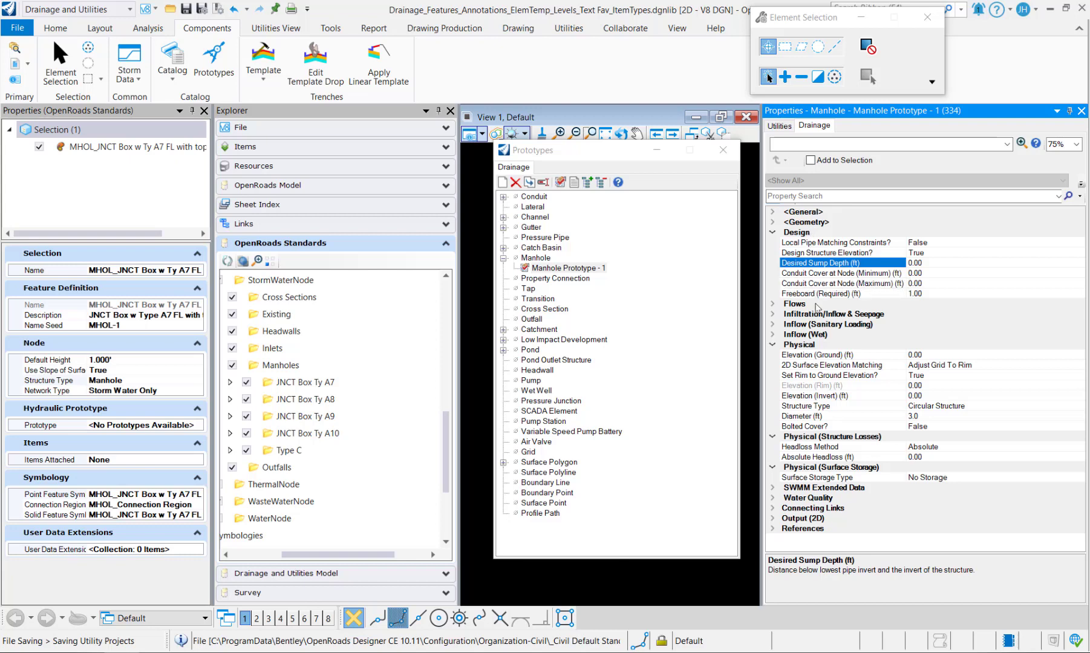
pyautogui.click(821, 356)
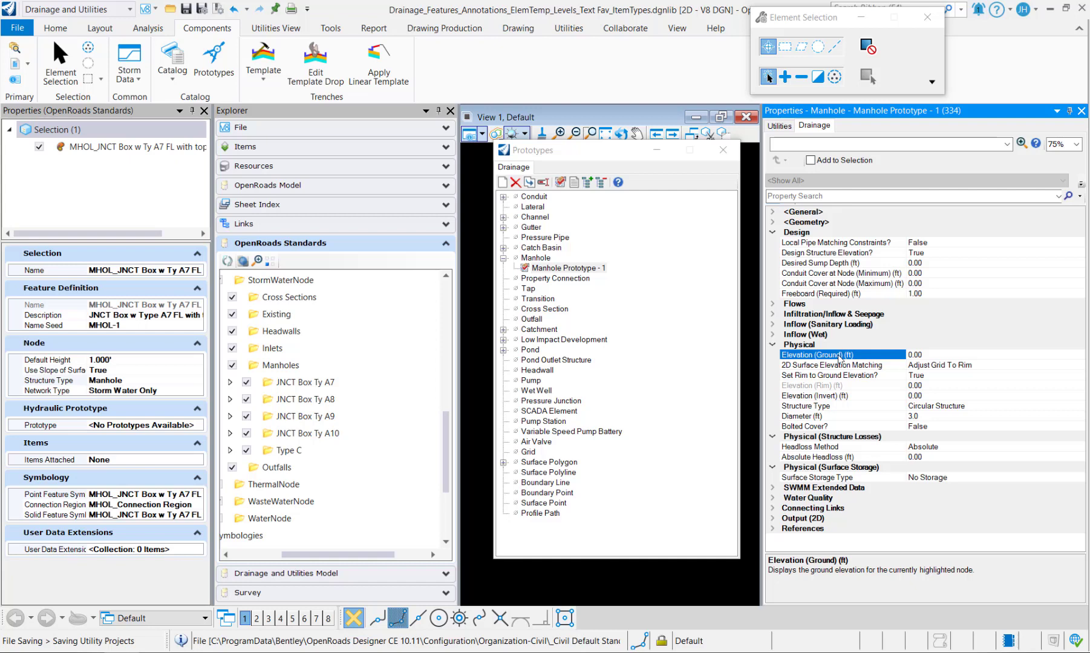
# Change Structure Type from Circular to Box Structure, giving 3.00 ft length and width.
pyautogui.click(842, 406)
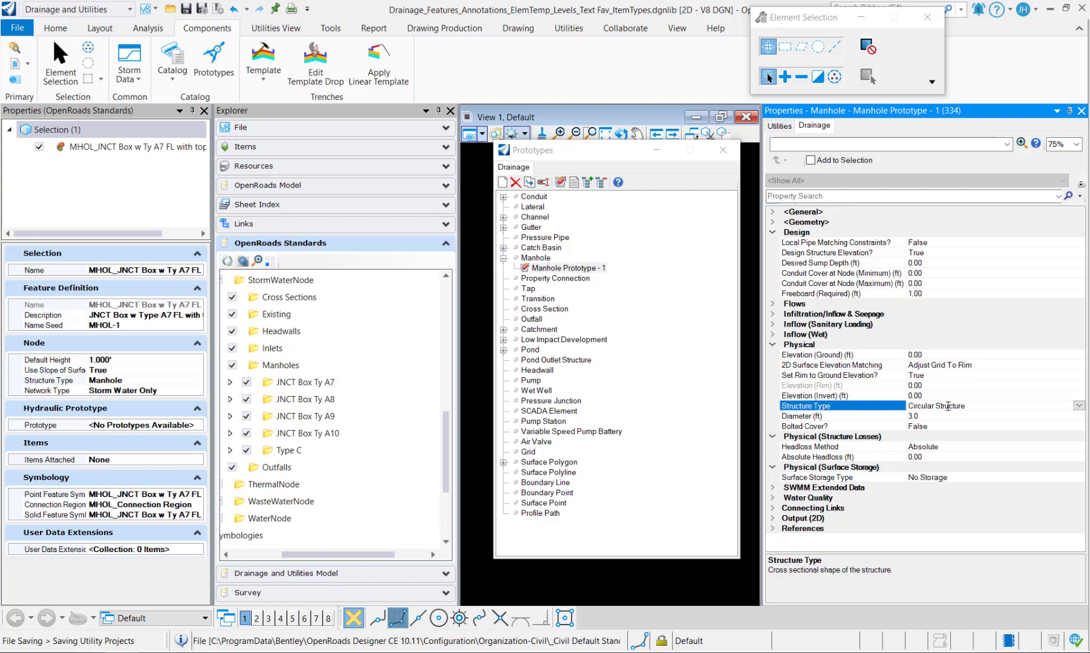
pyautogui.moveTo(894, 439)
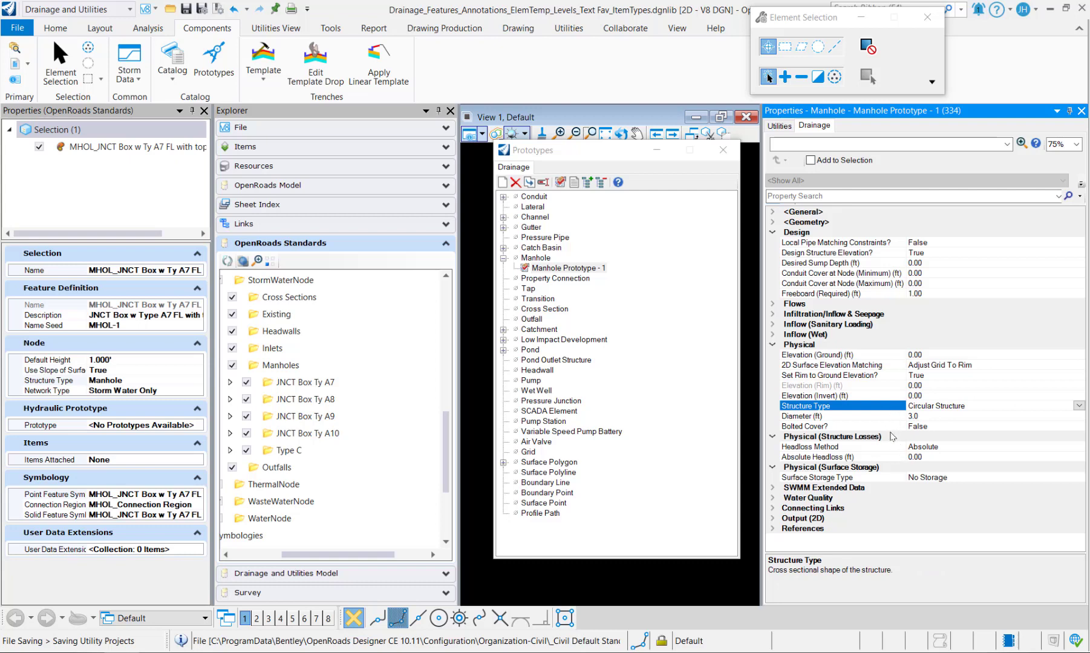
pyautogui.click(809, 447)
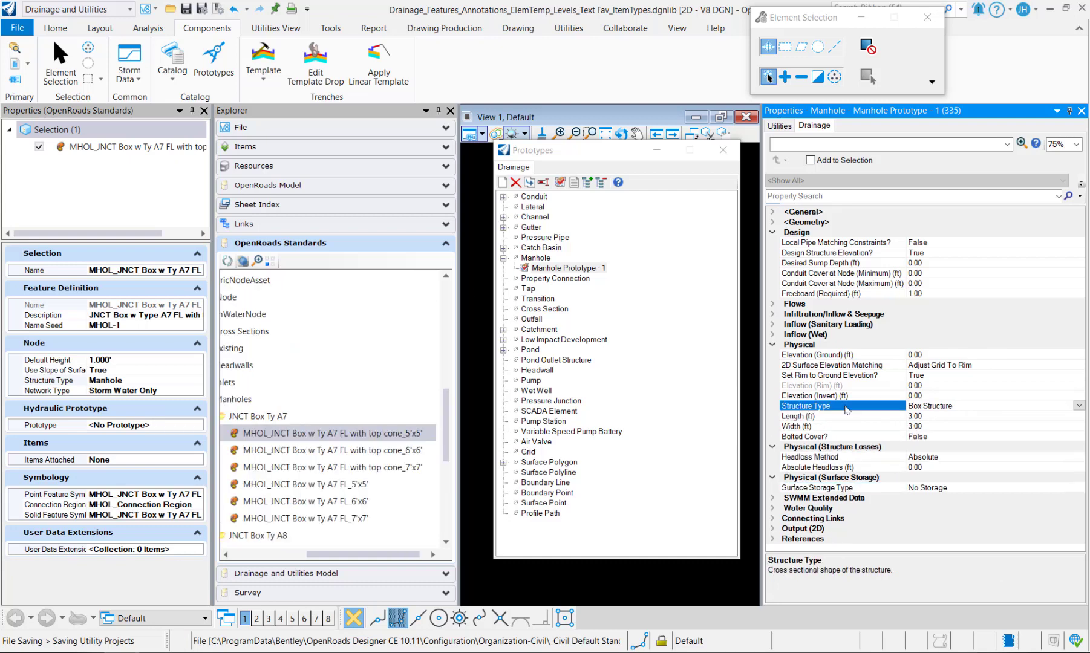
pyautogui.moveTo(830, 424)
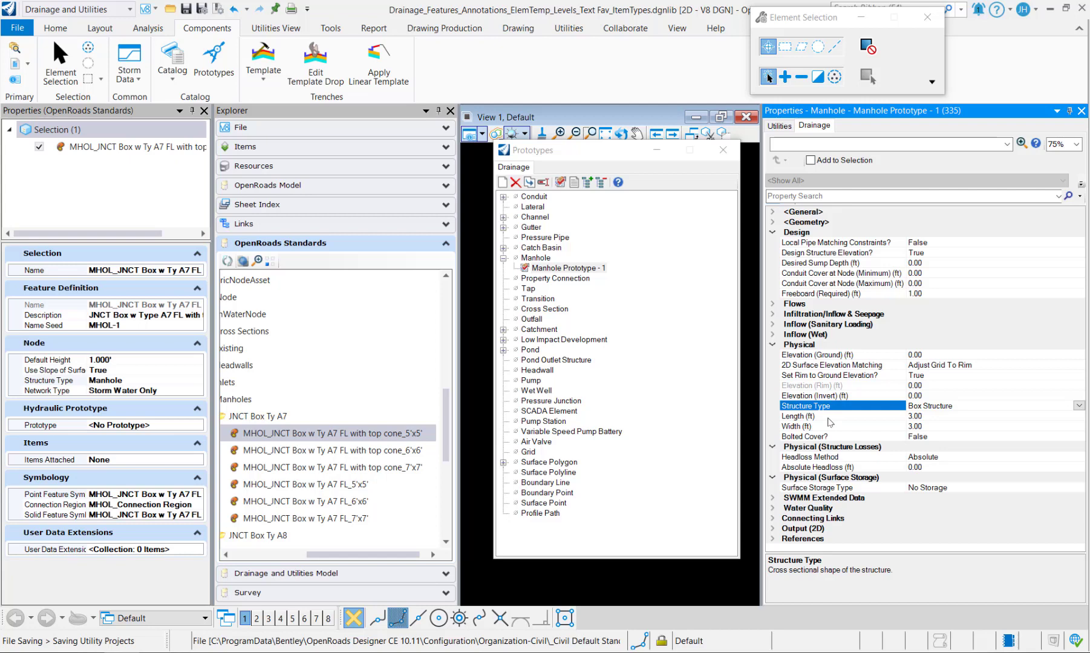
pyautogui.click(817, 417)
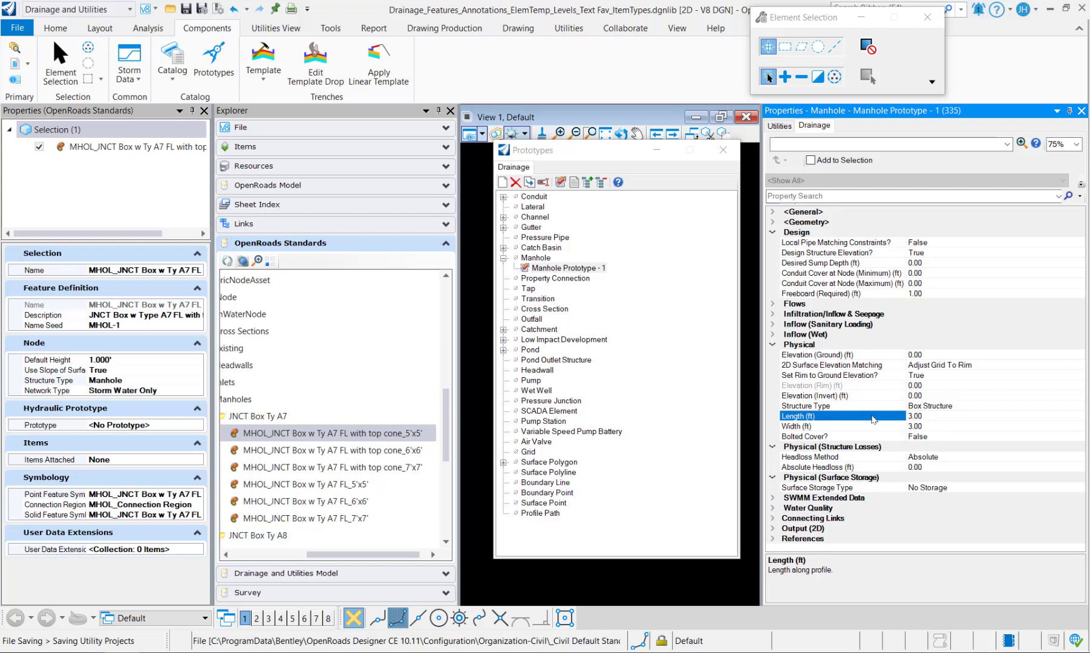
pyautogui.moveTo(860, 436)
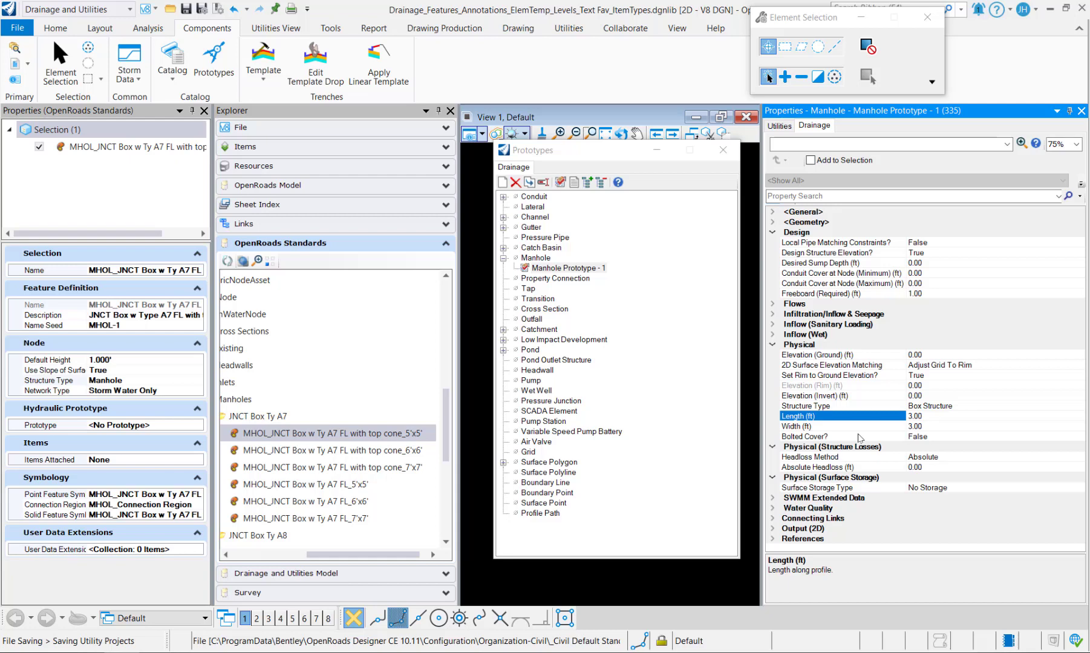
pyautogui.moveTo(828, 470)
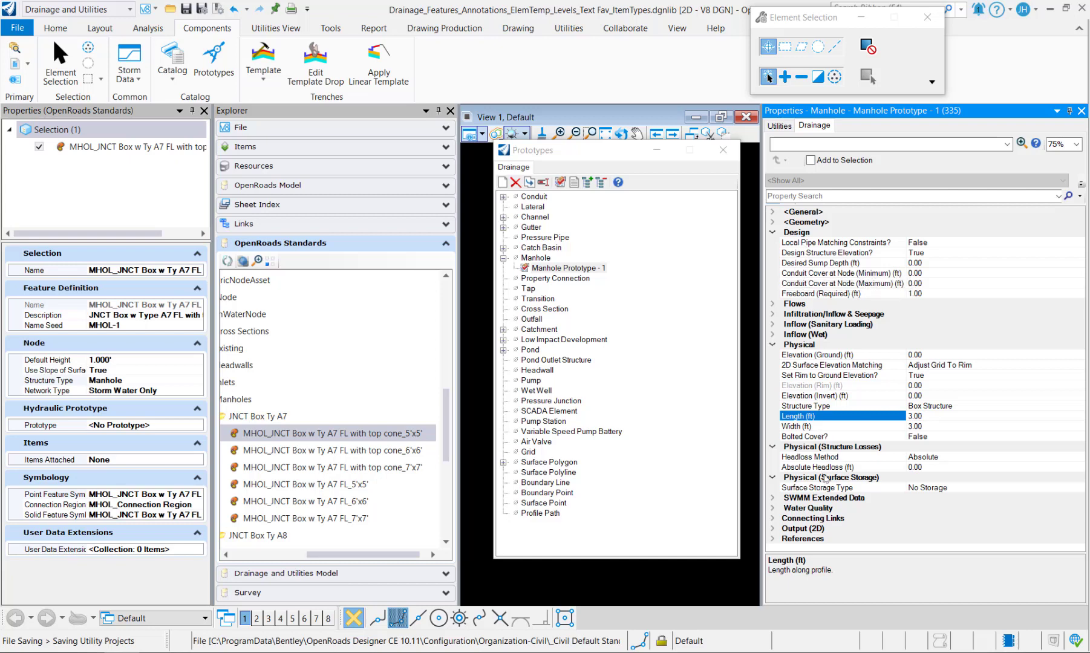
# Select the A8 top-cone 5'x5', 6'x6' and 7'x7' feature definitions in Explorer.
pyautogui.click(330, 28)
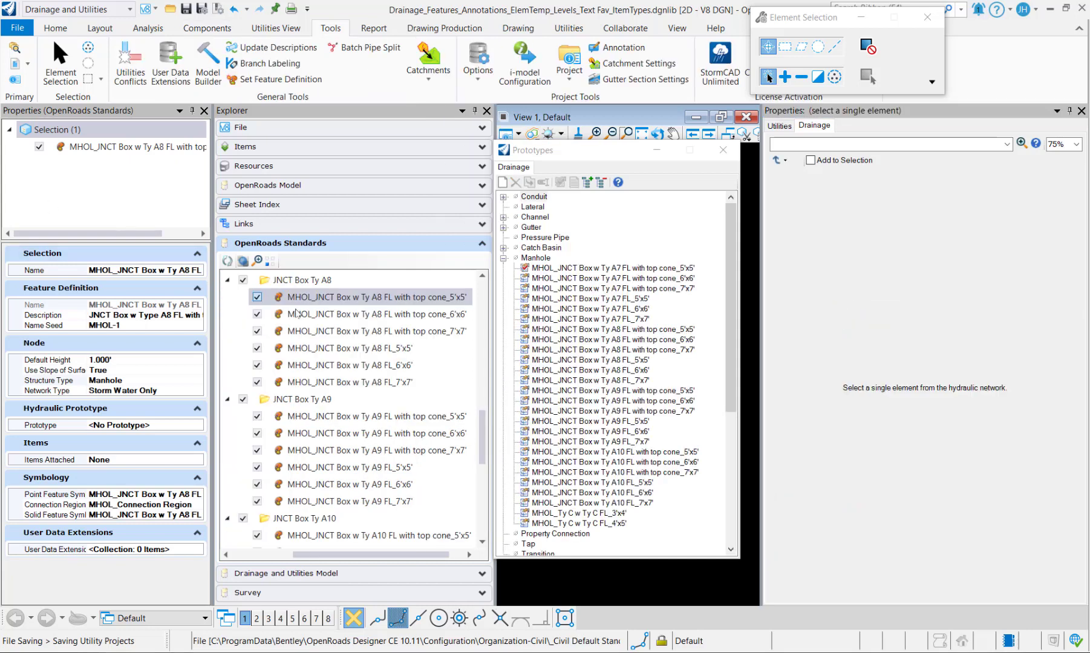
pyautogui.click(374, 314)
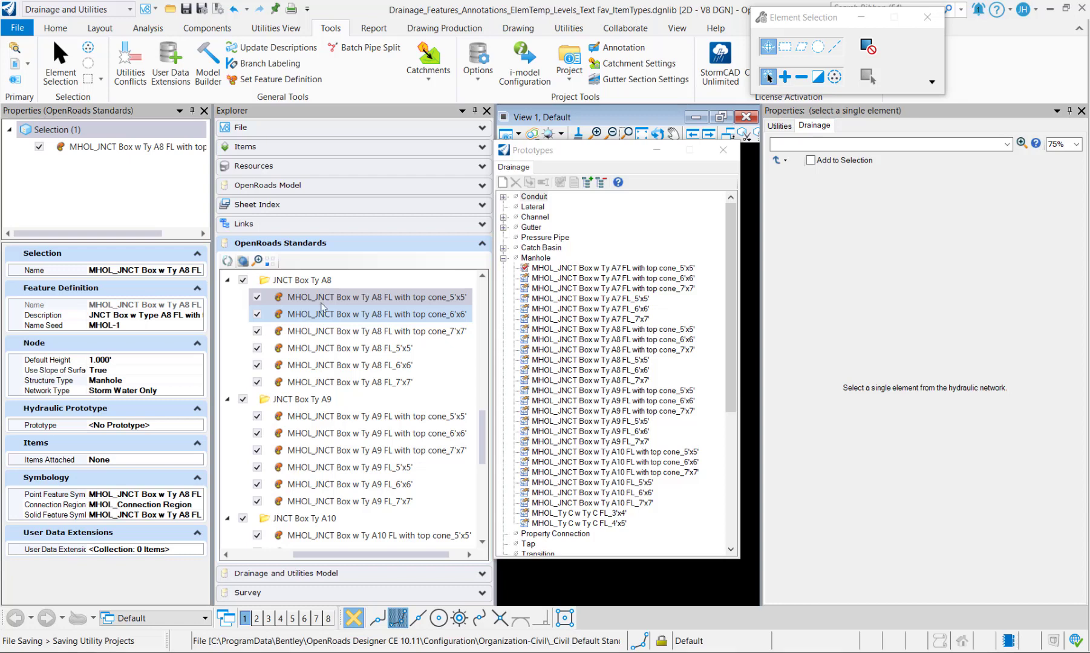
pyautogui.click(371, 315)
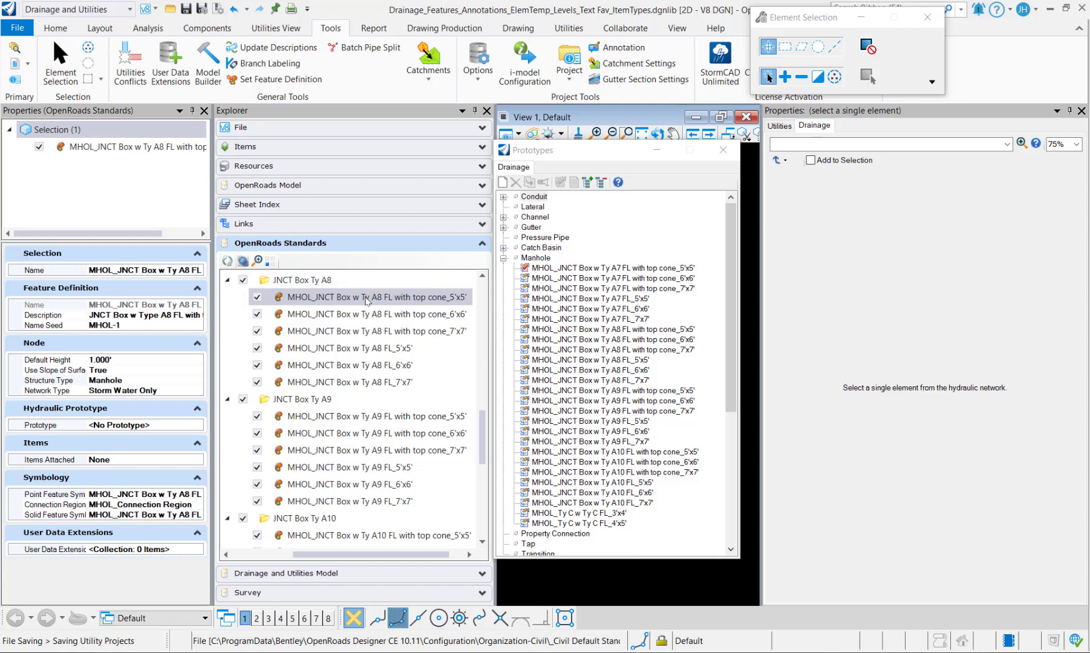
pyautogui.click(375, 313)
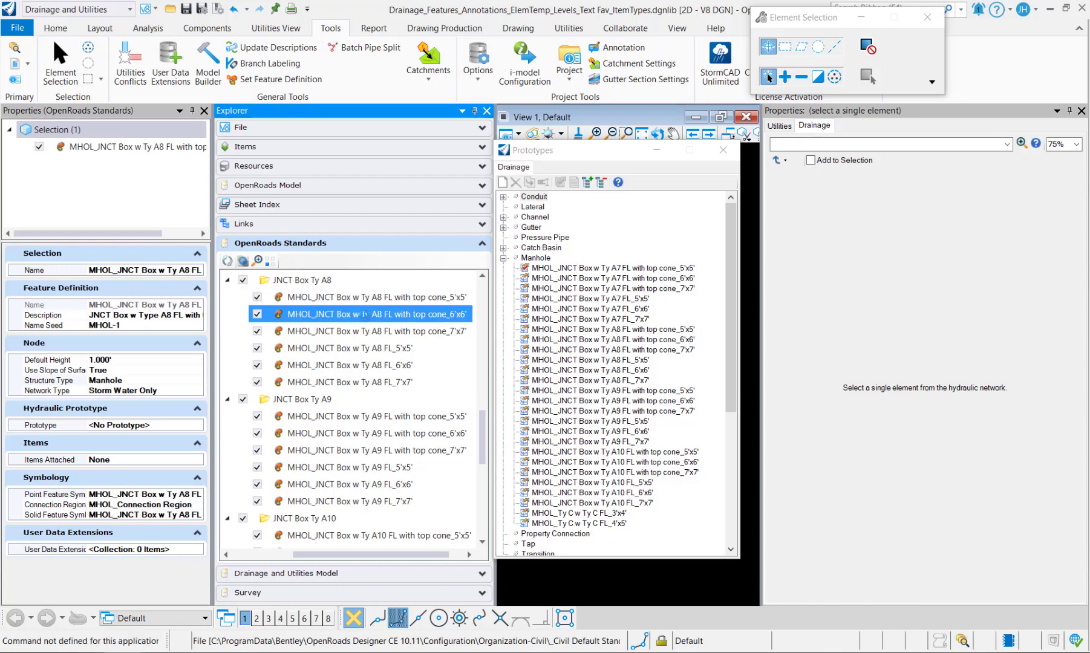
pyautogui.click(375, 330)
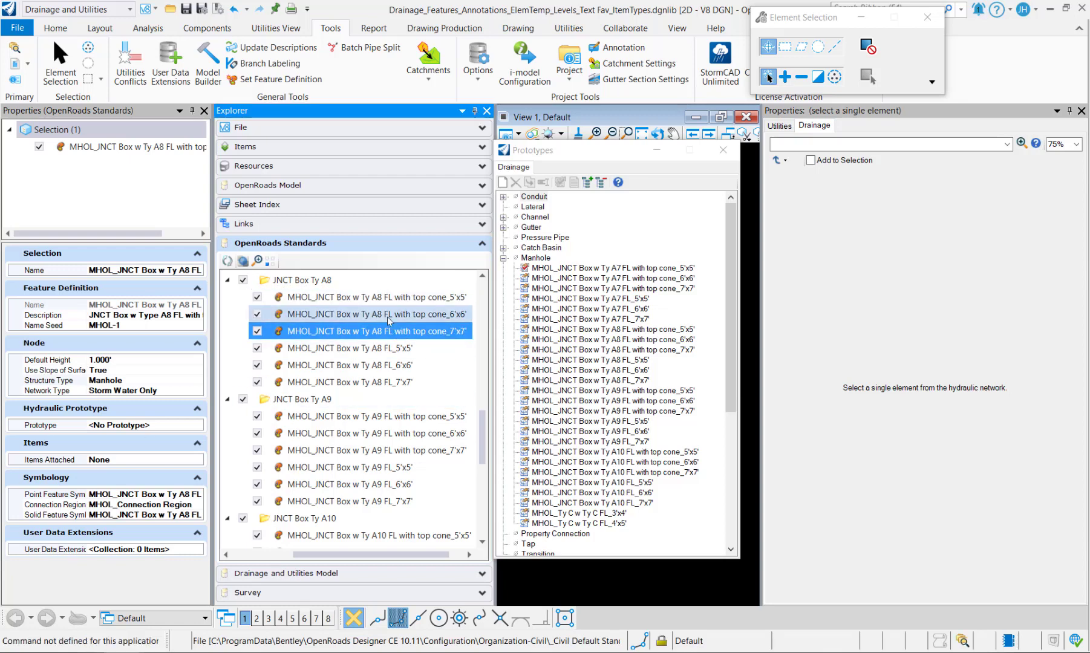
pyautogui.click(374, 330)
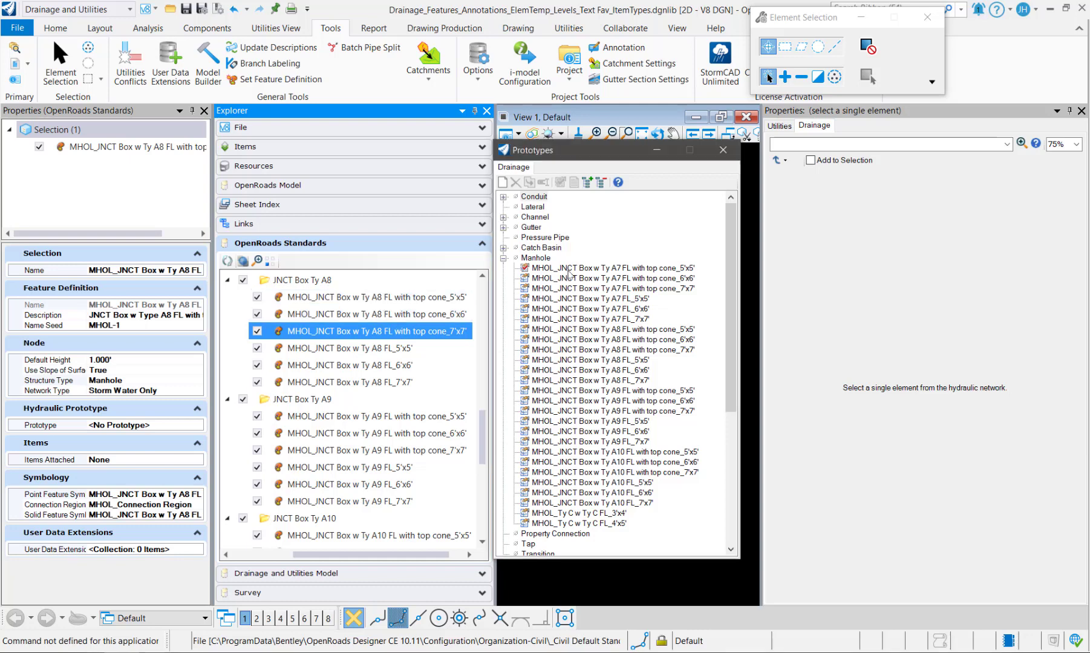
# Show the A7 top cone 5'x5' junction box prototype's properties.
pyautogui.click(611, 269)
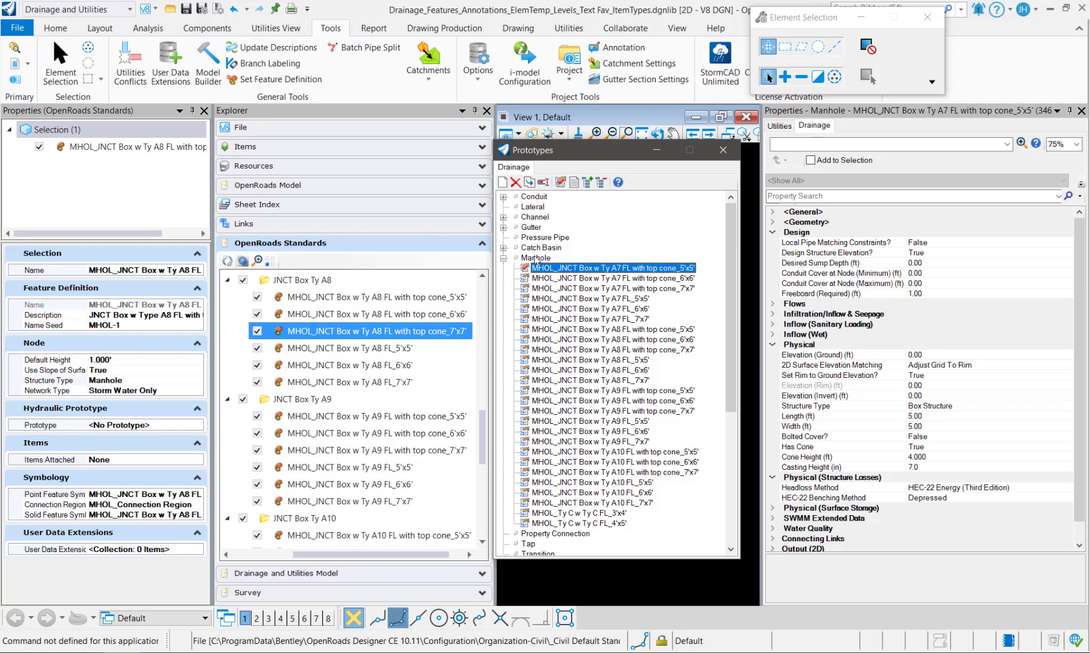
pyautogui.click(807, 446)
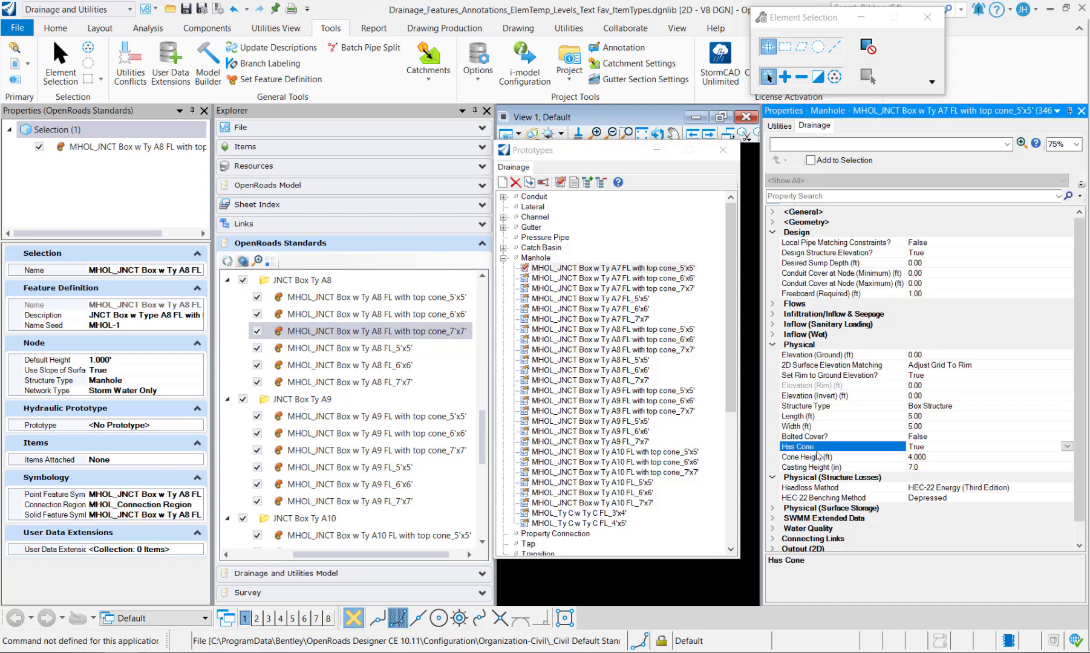
pyautogui.click(808, 467)
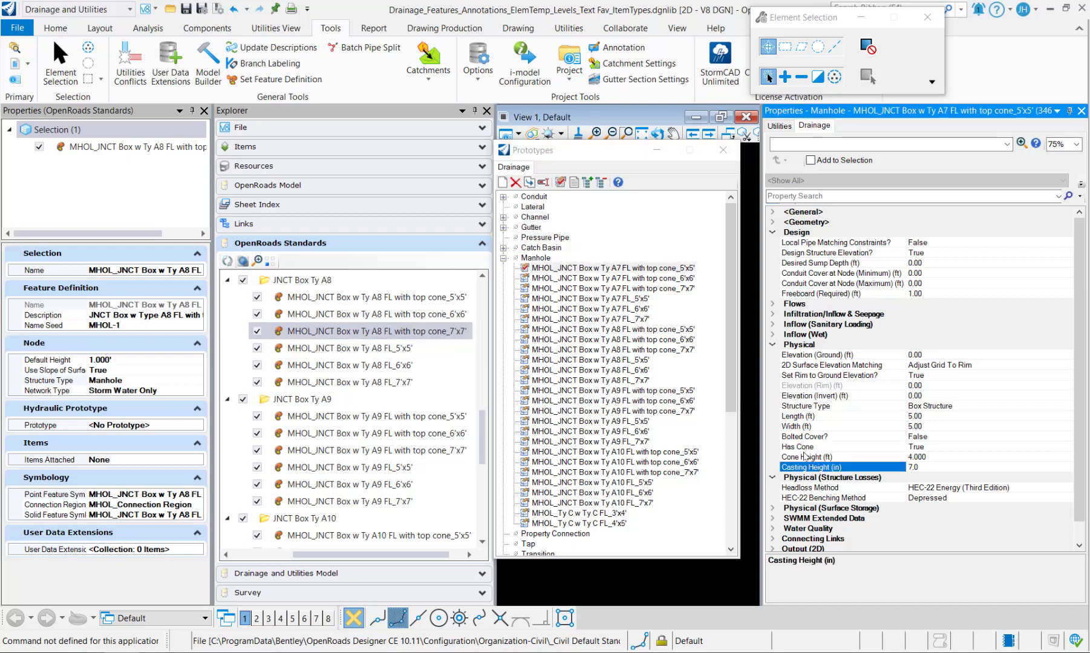
pyautogui.click(807, 446)
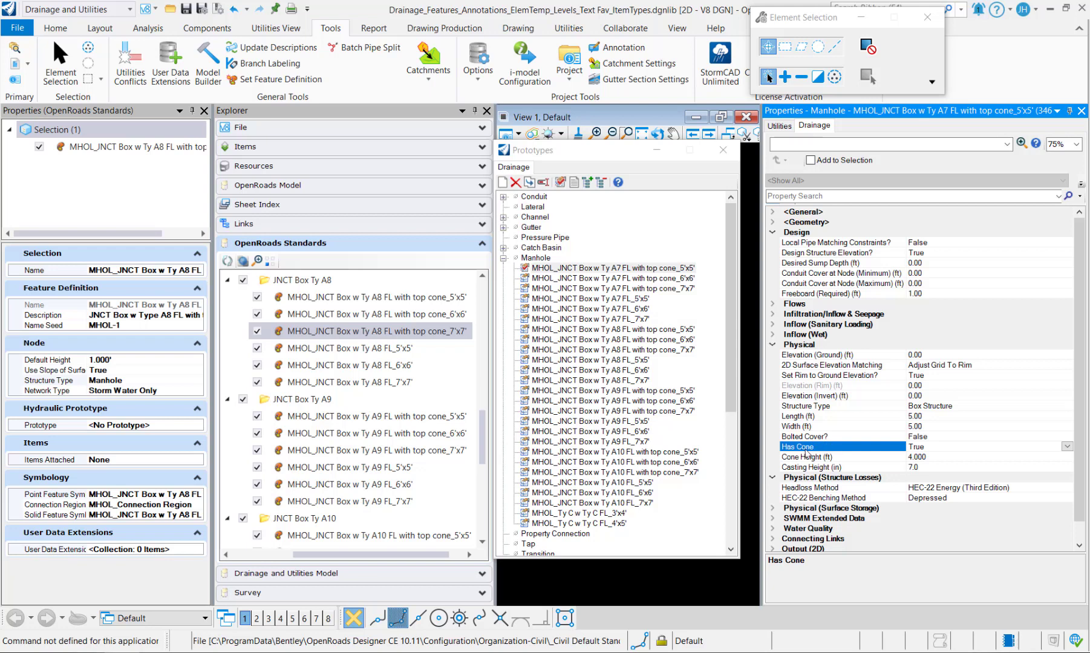
pyautogui.click(808, 456)
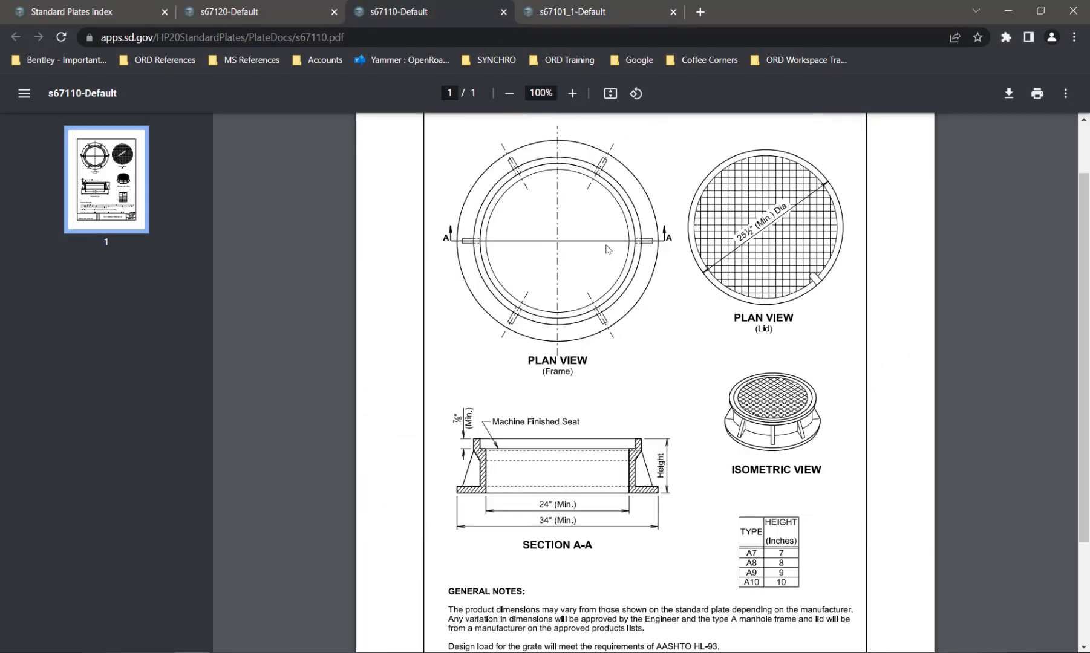
pyautogui.moveTo(664, 485)
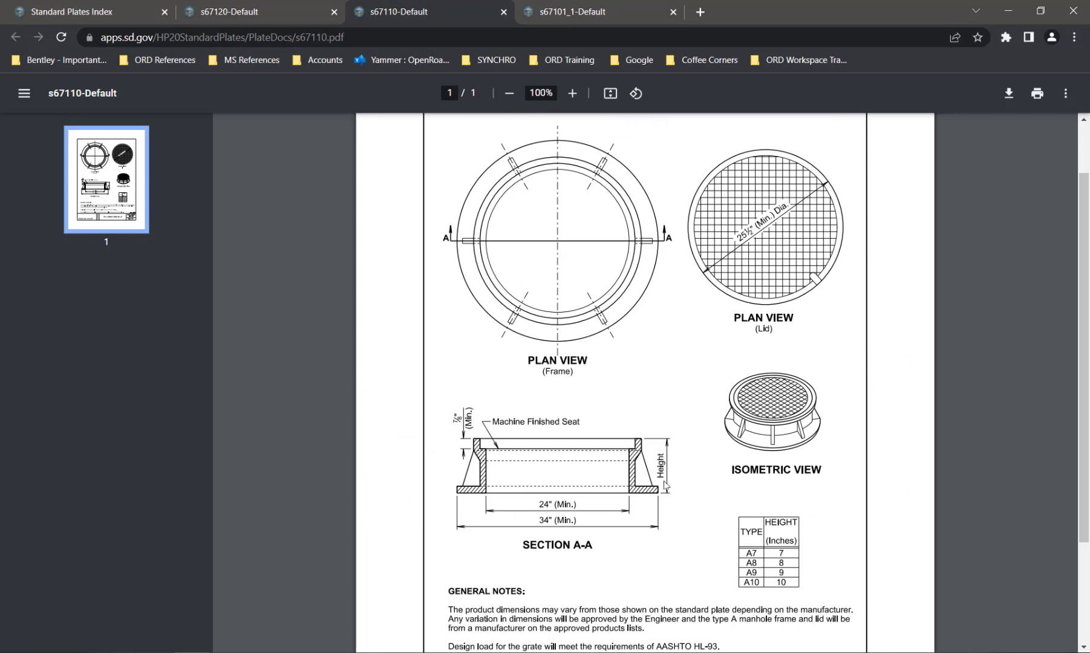
pyautogui.moveTo(246, 75)
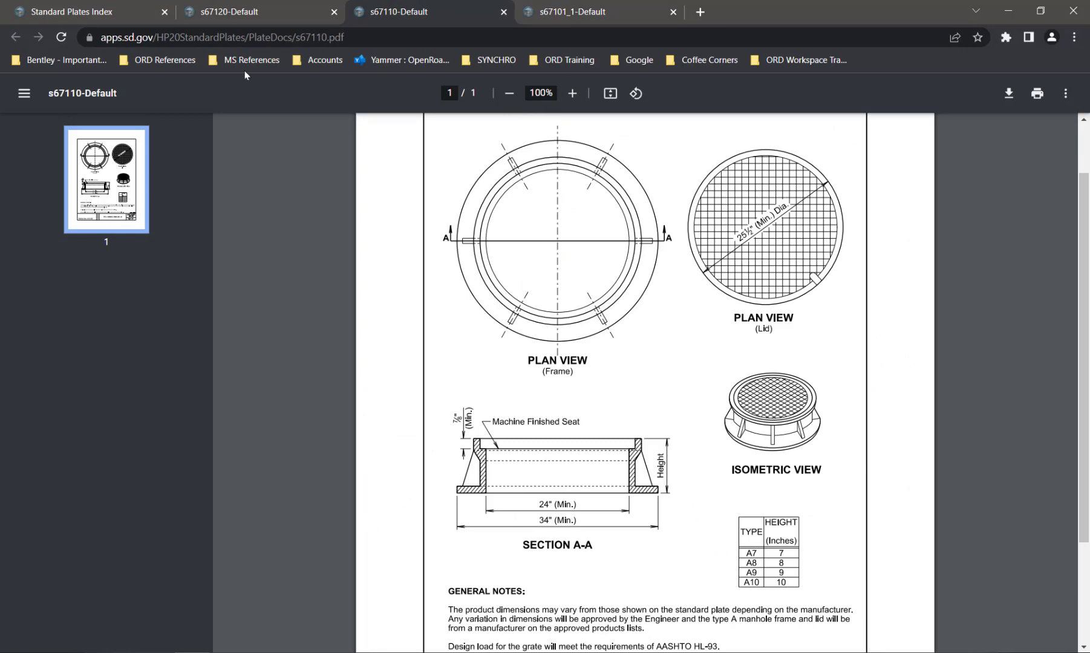
# Switch Chrome tabs to the s67101_1 standard plate for the 5'x5' junction box.
pyautogui.click(260, 12)
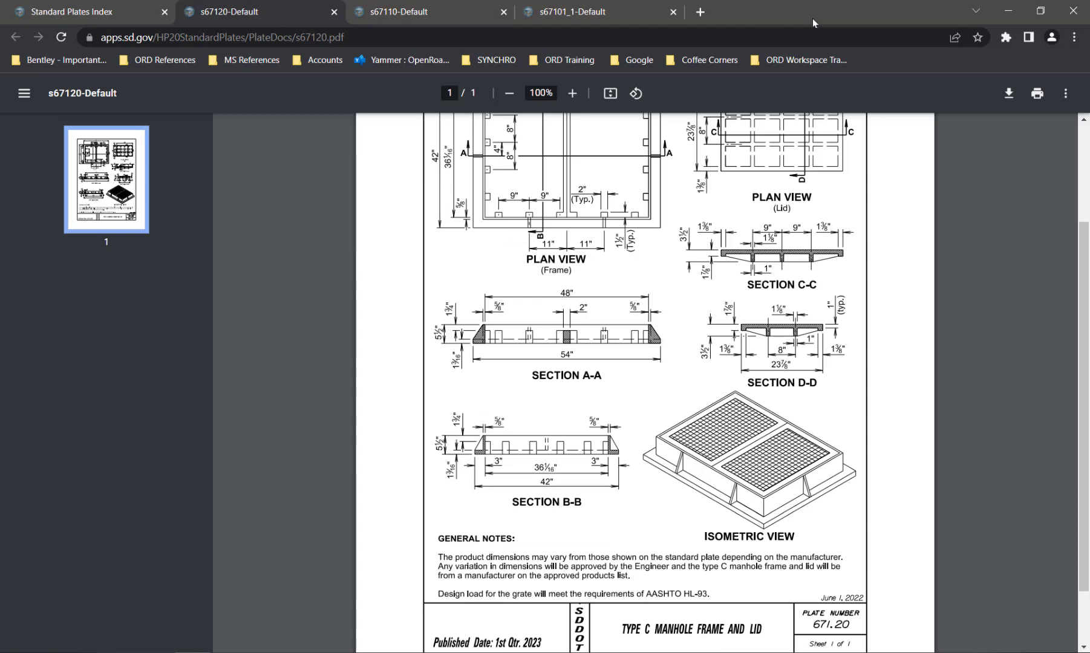
pyautogui.click(588, 13)
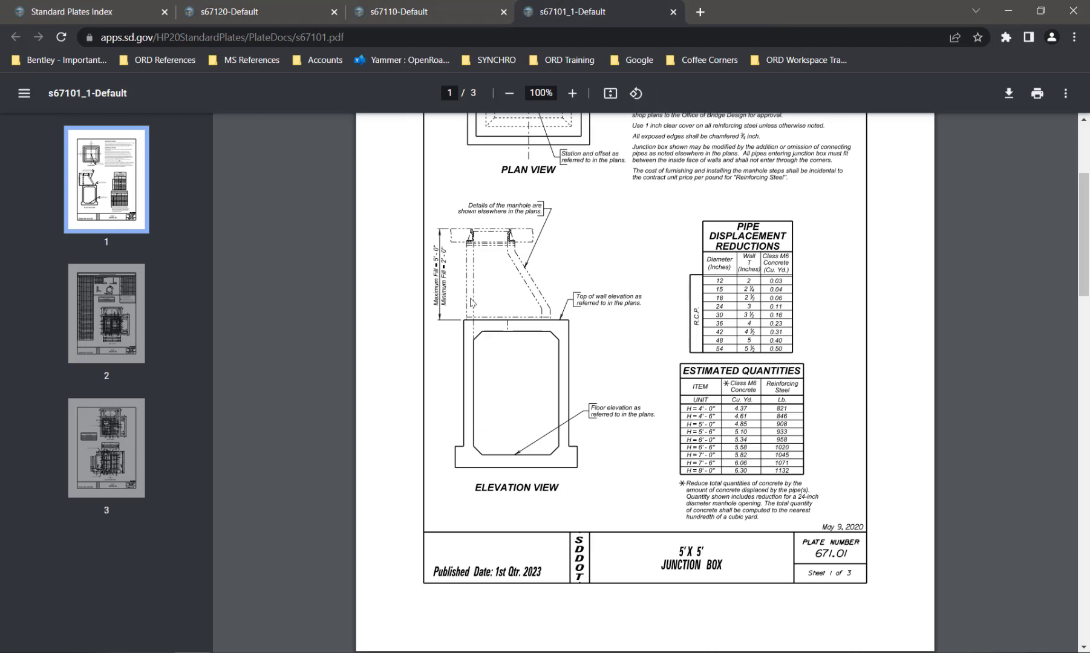
pyautogui.moveTo(981, 5)
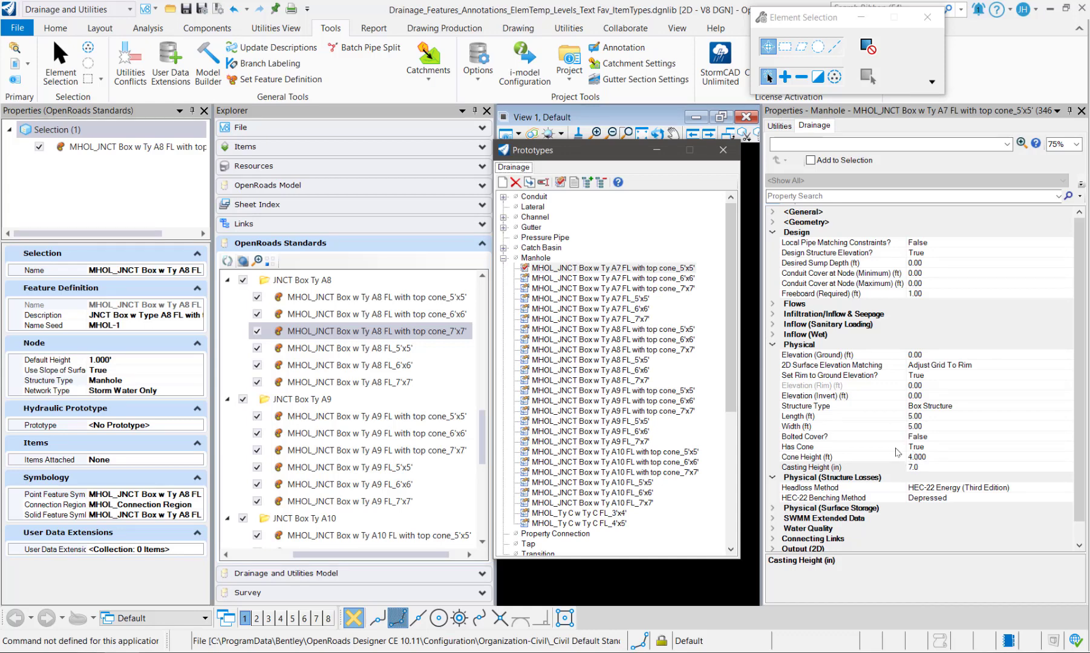
pyautogui.moveTo(930, 454)
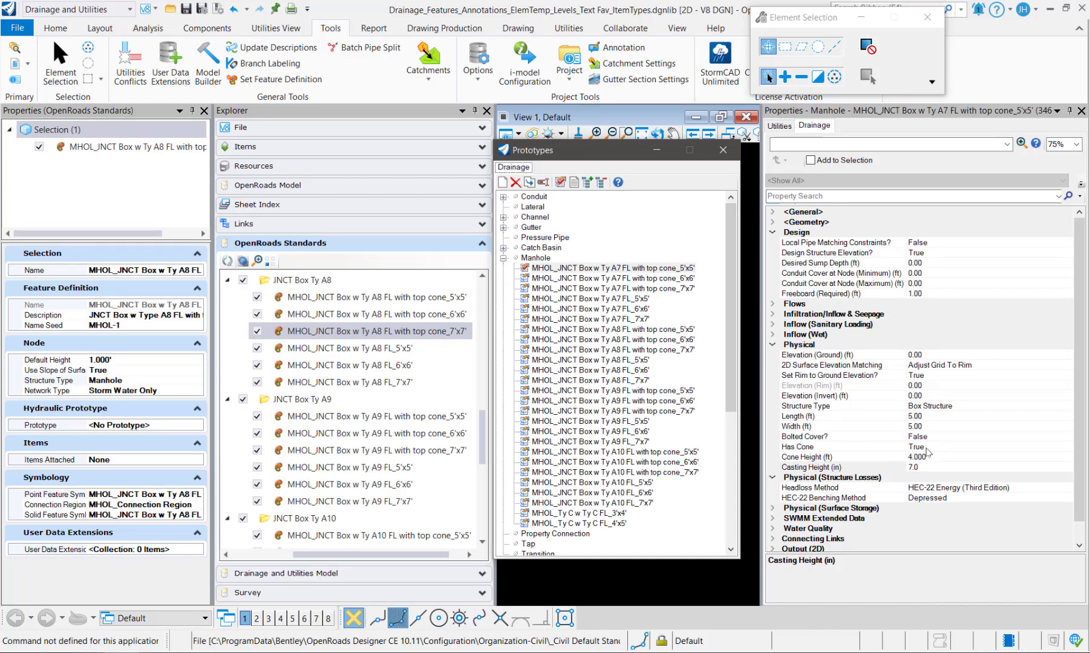
# Check cone and casting heights across junction box prototypes, then show MHOL_Ty C w Ty C FL_4'x5'.
pyautogui.click(824, 456)
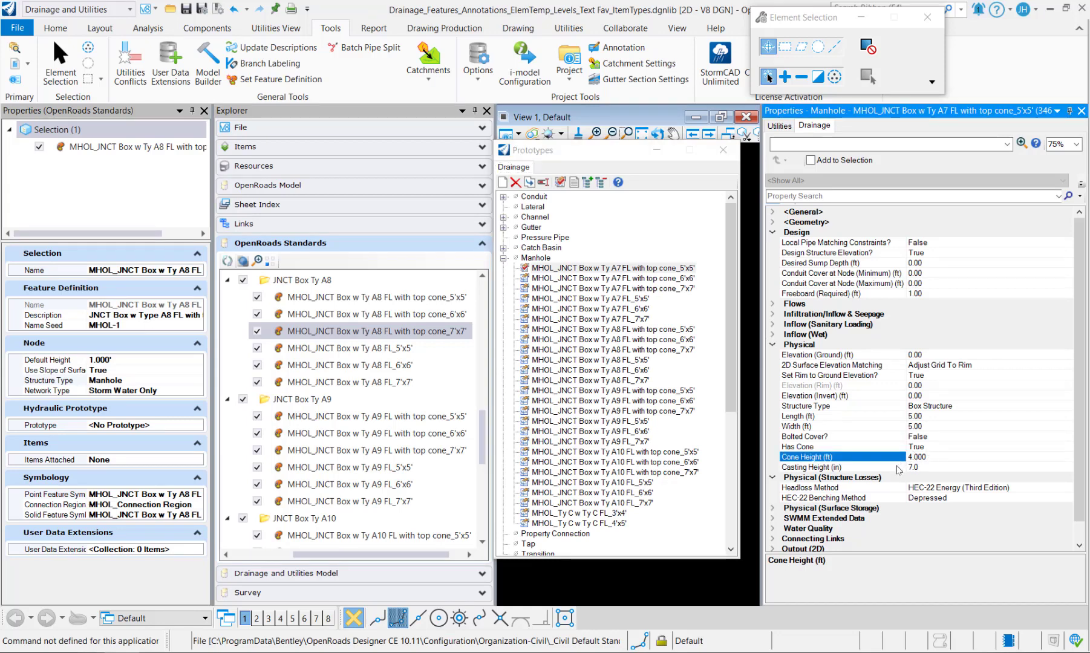
pyautogui.click(835, 467)
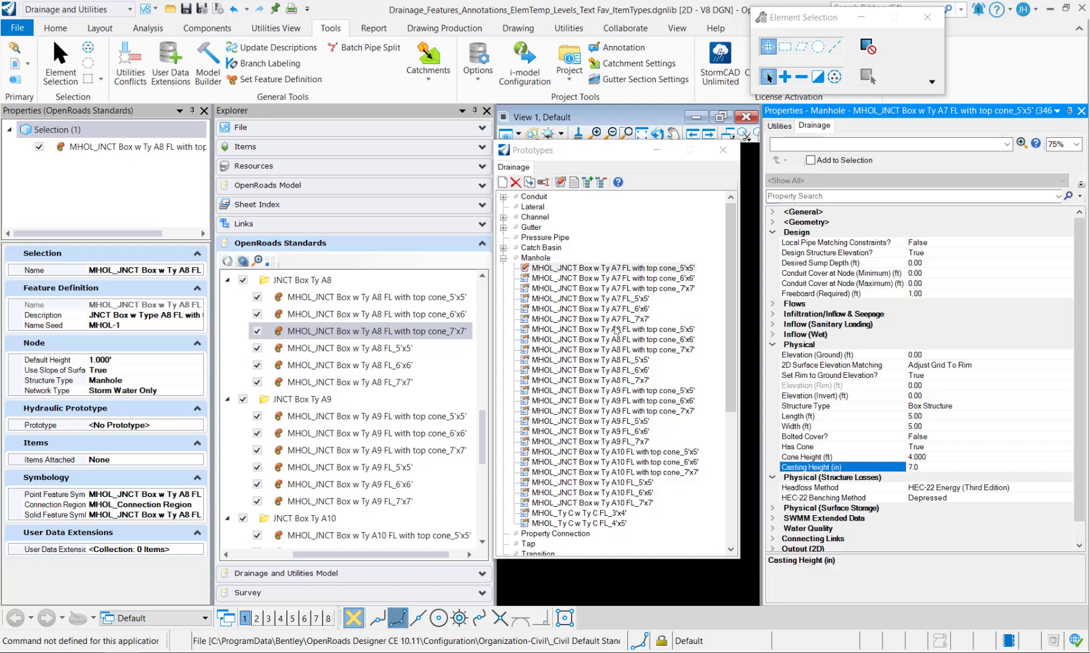
pyautogui.click(614, 339)
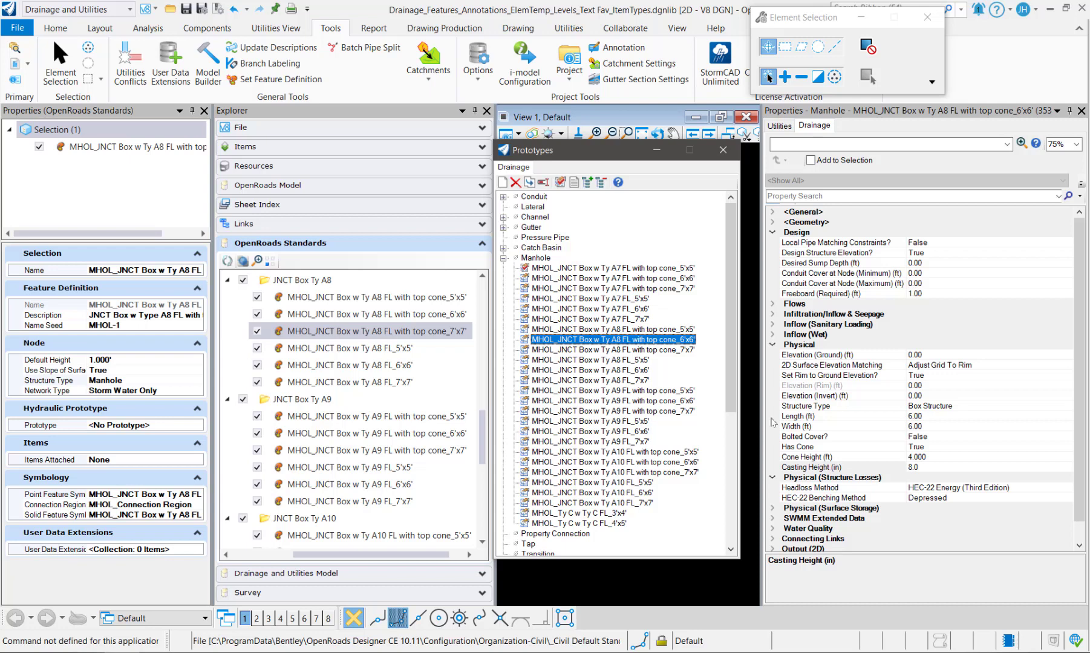
pyautogui.click(612, 400)
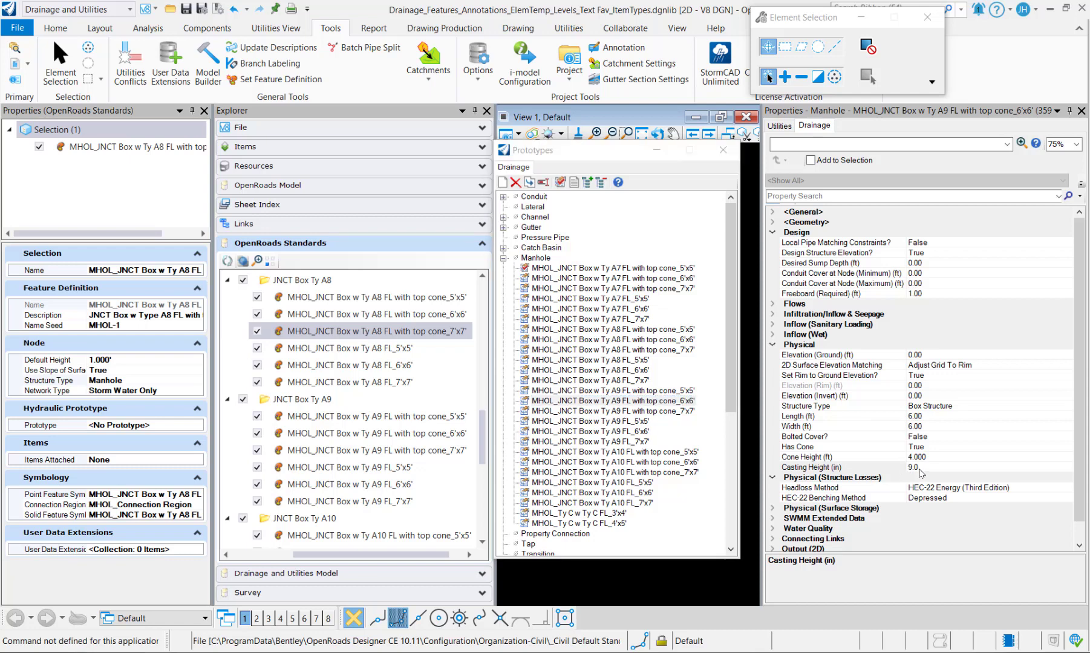
pyautogui.click(590, 442)
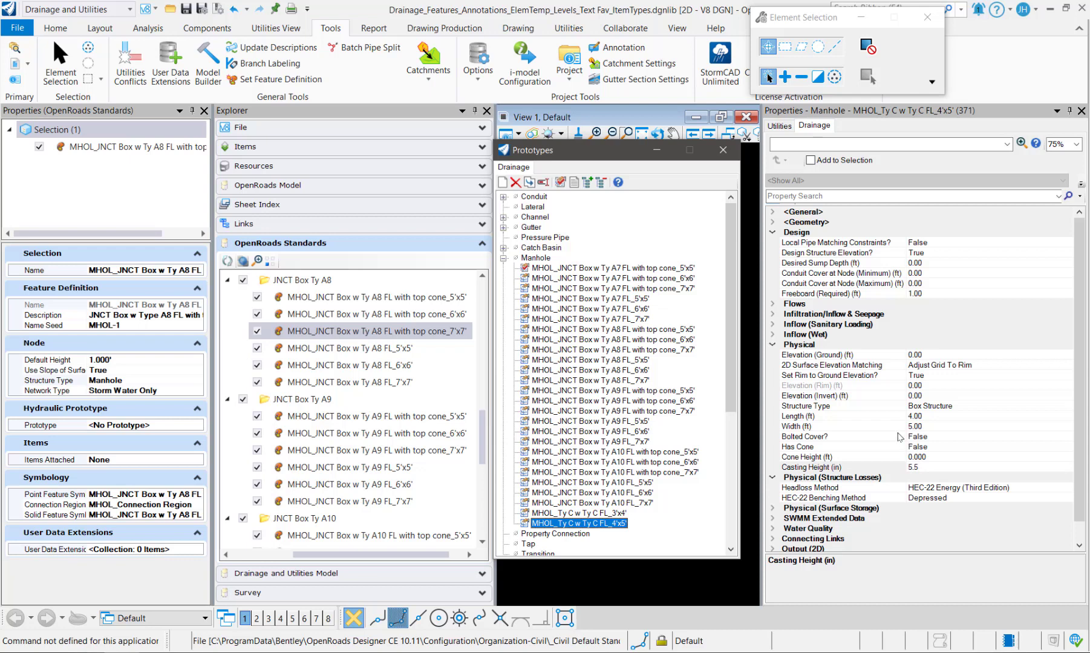
pyautogui.moveTo(169, 63)
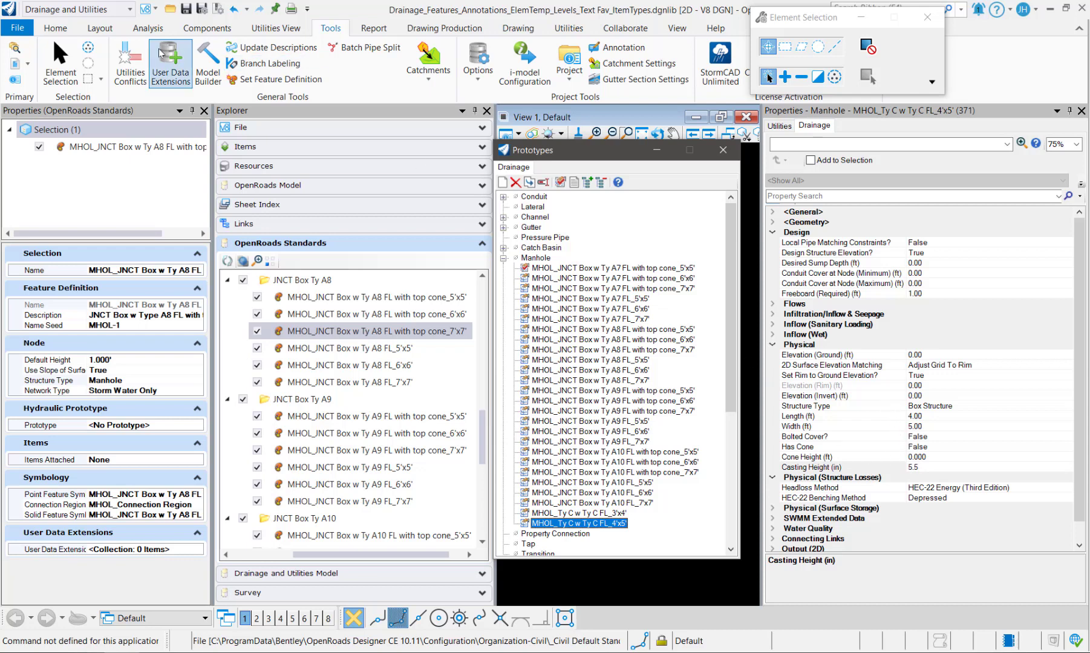
pyautogui.click(170, 63)
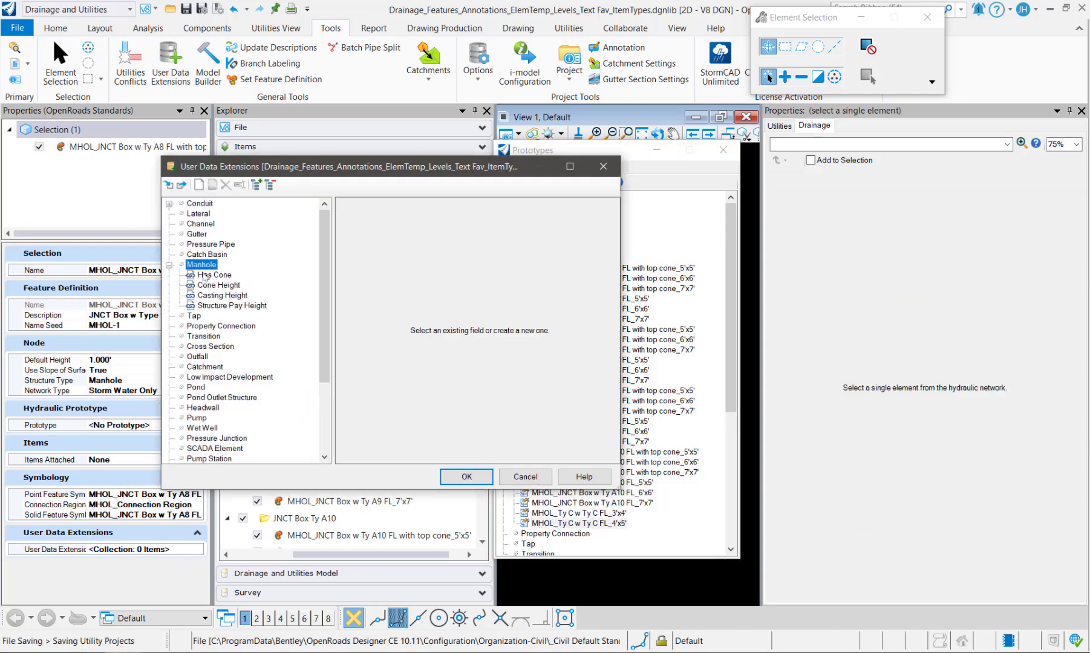
pyautogui.click(232, 307)
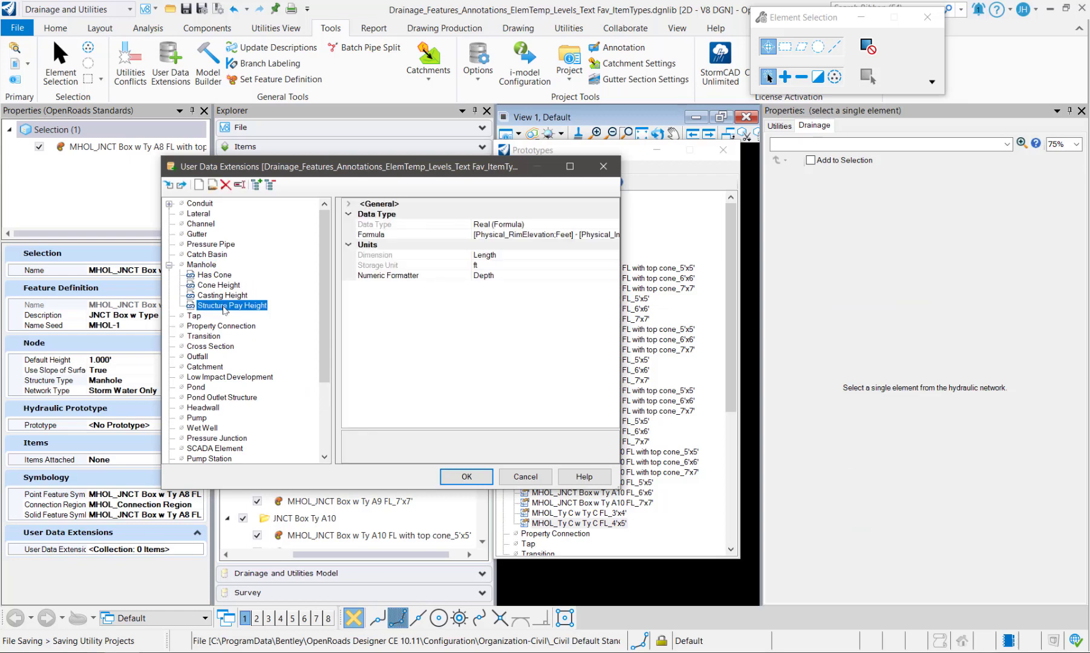
pyautogui.moveTo(293, 238)
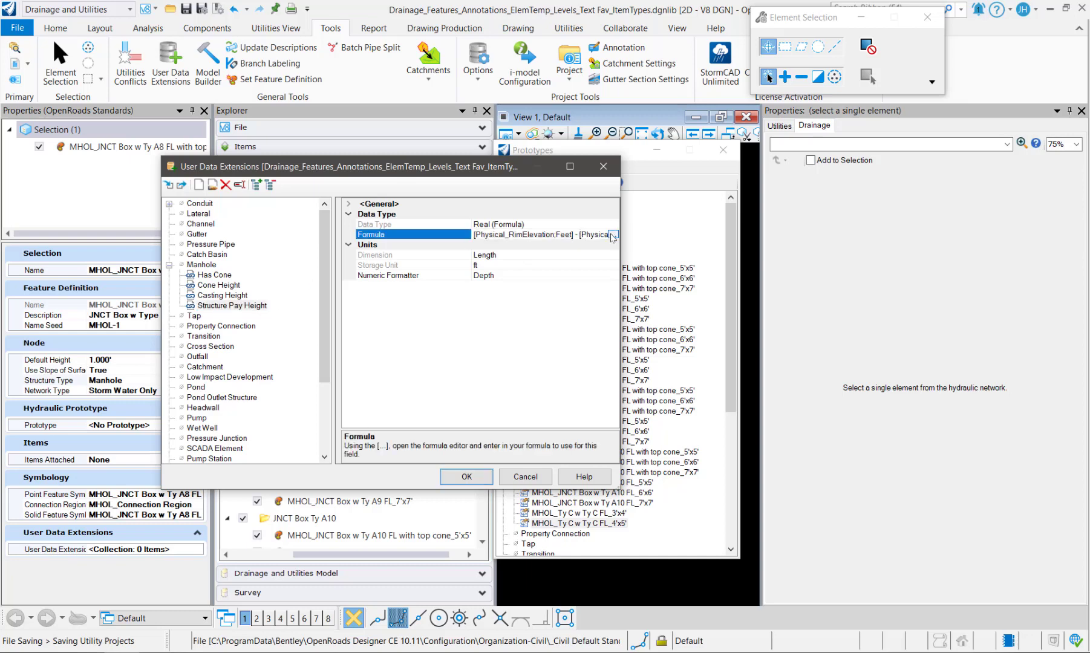
pyautogui.click(612, 235)
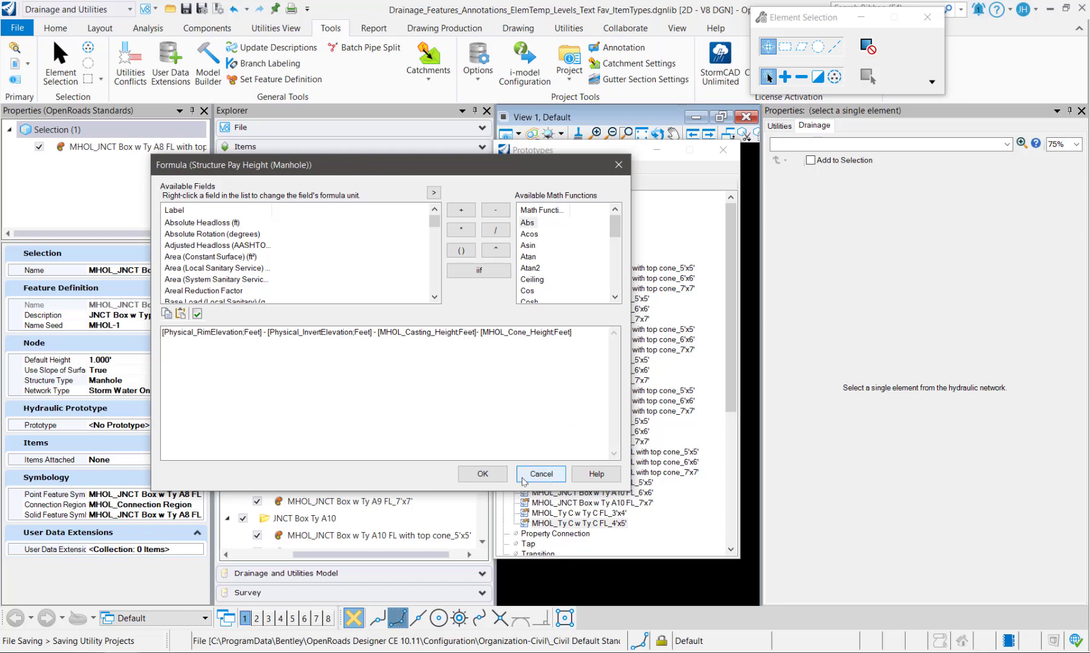
pyautogui.click(540, 474)
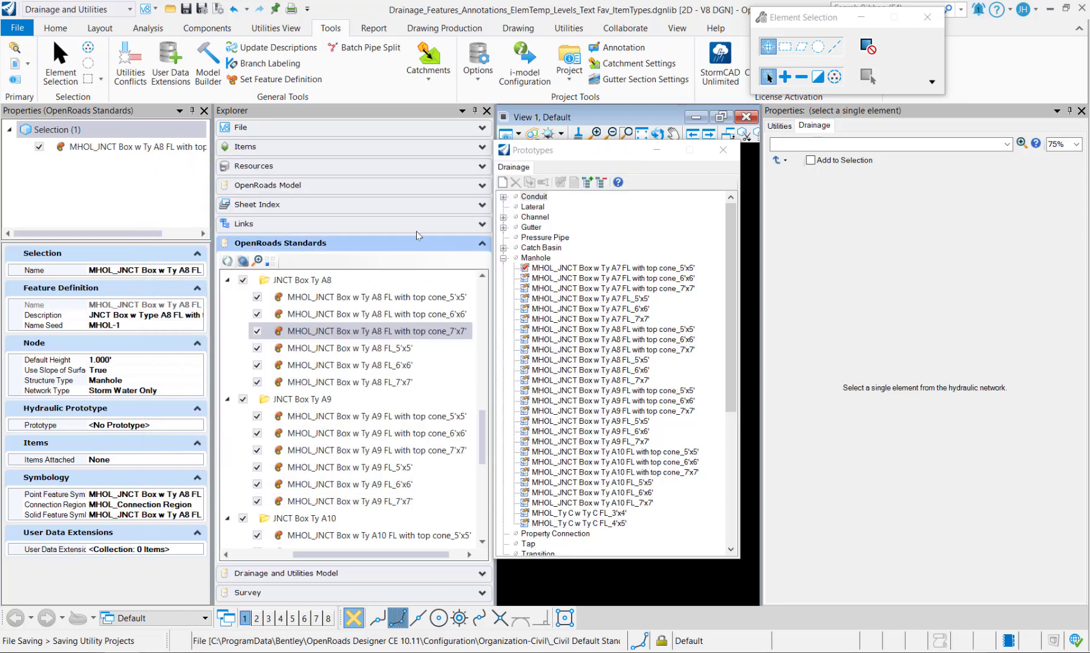
pyautogui.moveTo(573, 475)
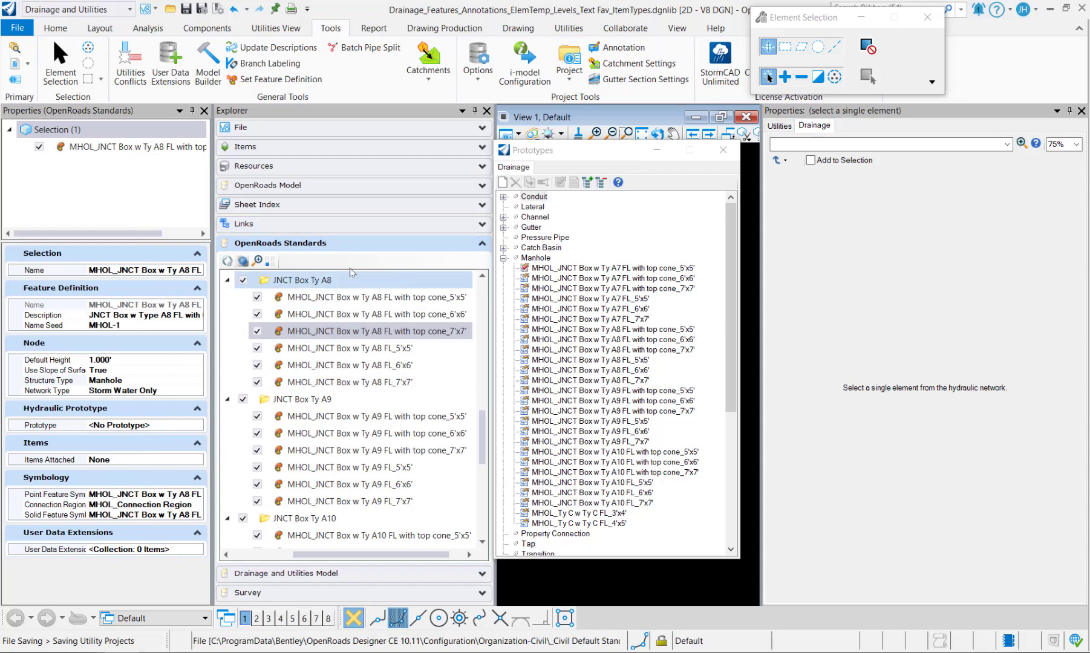
# Create manhole prototypes XMHOL_JNCT Box and XMHOL_Ty C for the existing feature definitions.
pyautogui.click(372, 296)
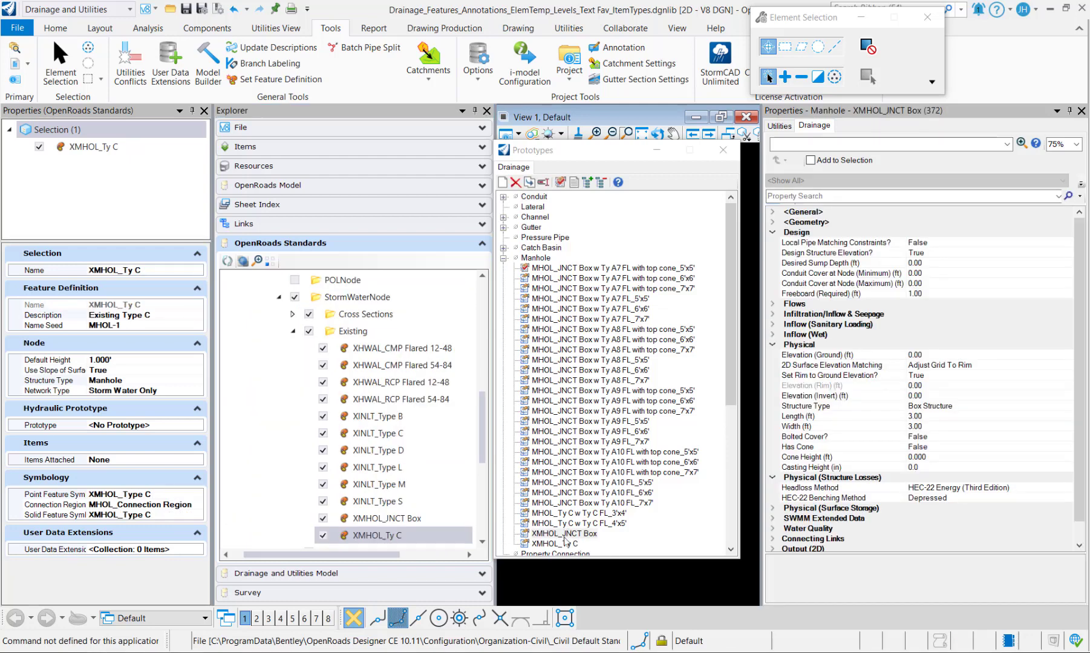
pyautogui.click(389, 519)
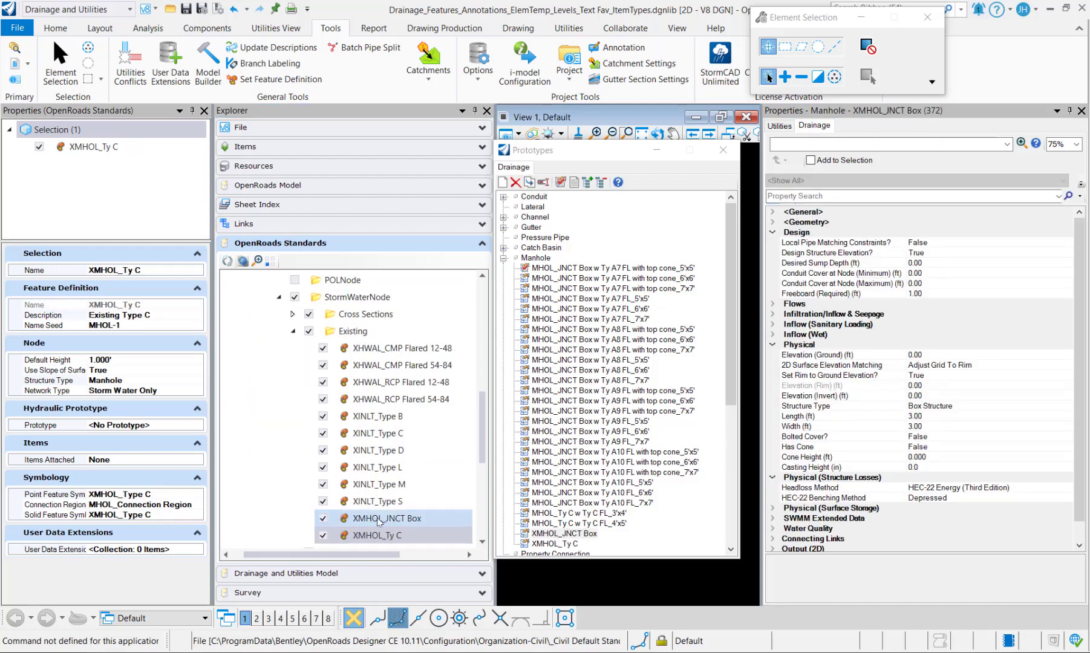
pyautogui.click(378, 535)
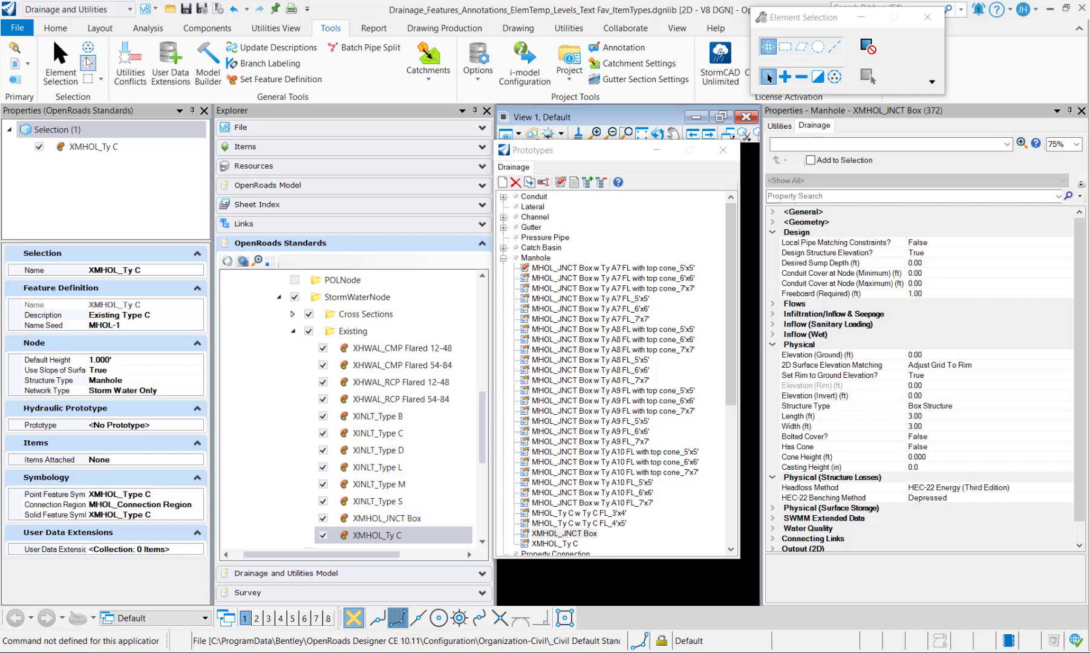
pyautogui.click(55, 28)
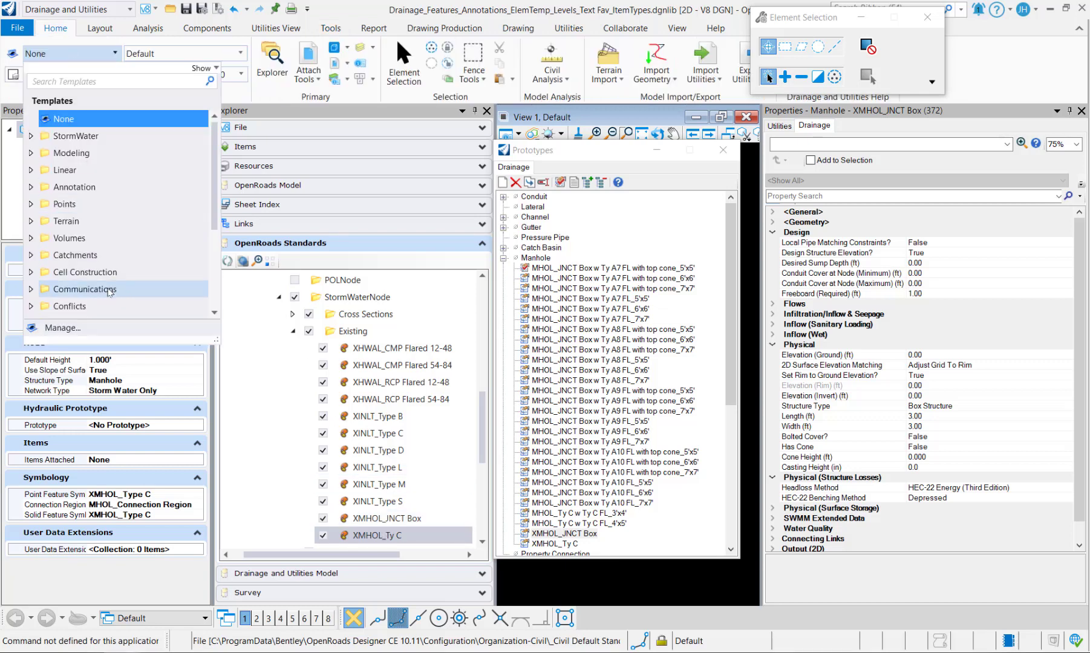
pyautogui.click(378, 535)
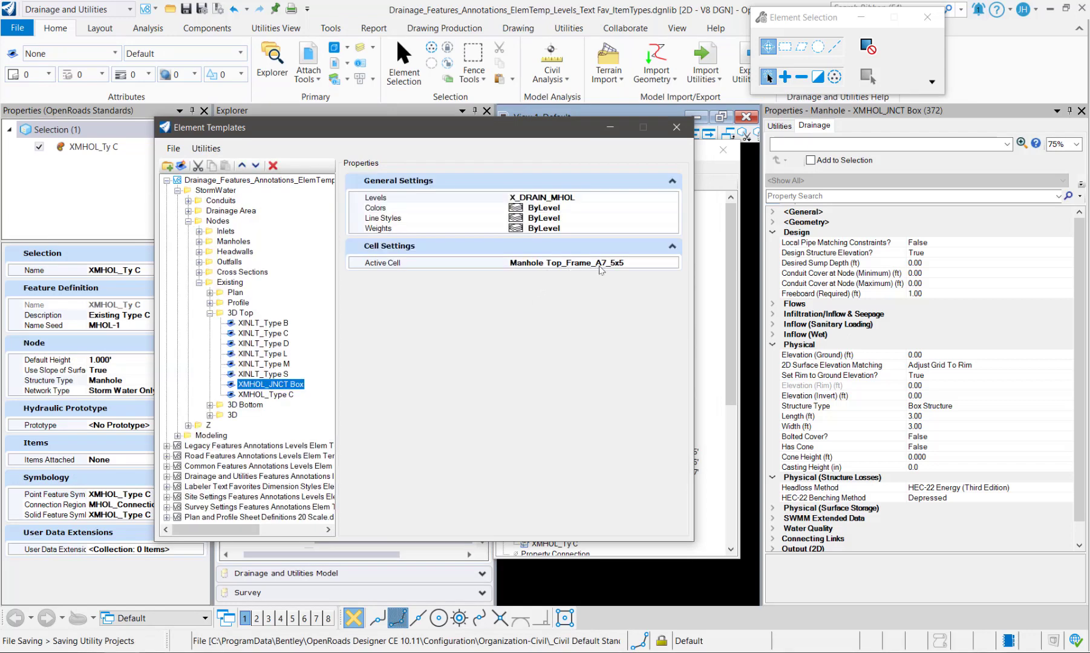
pyautogui.click(268, 394)
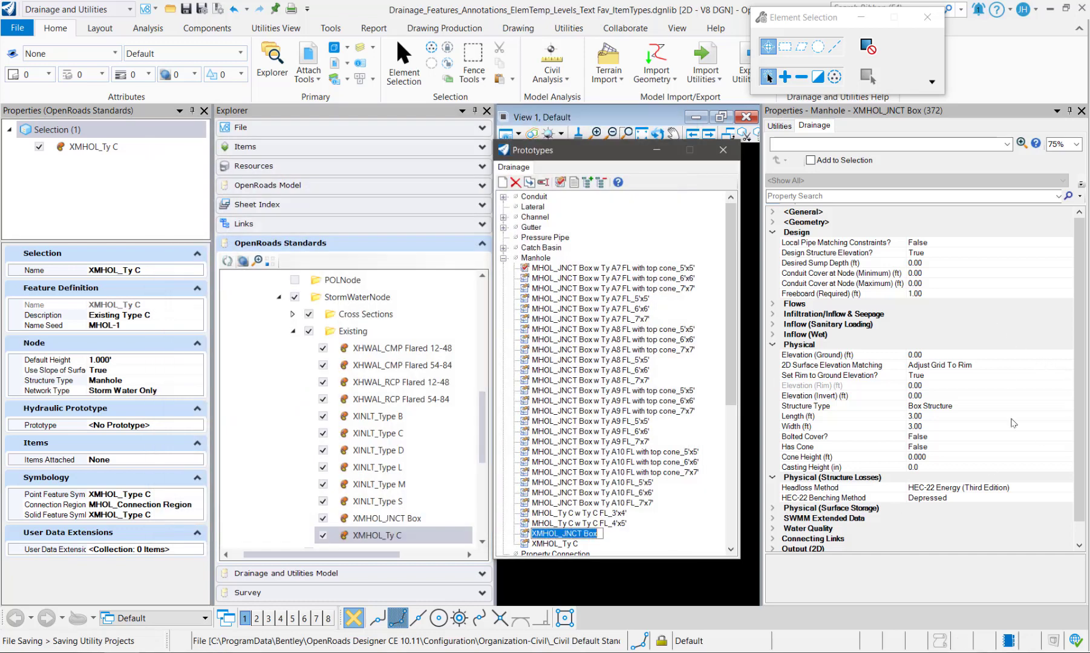
# Set XMHOL_JNCT Box to 5 by 5 ft and XMHOL_Ty C to 4 by 5 ft.
pyautogui.click(835, 417)
pyautogui.write('5')
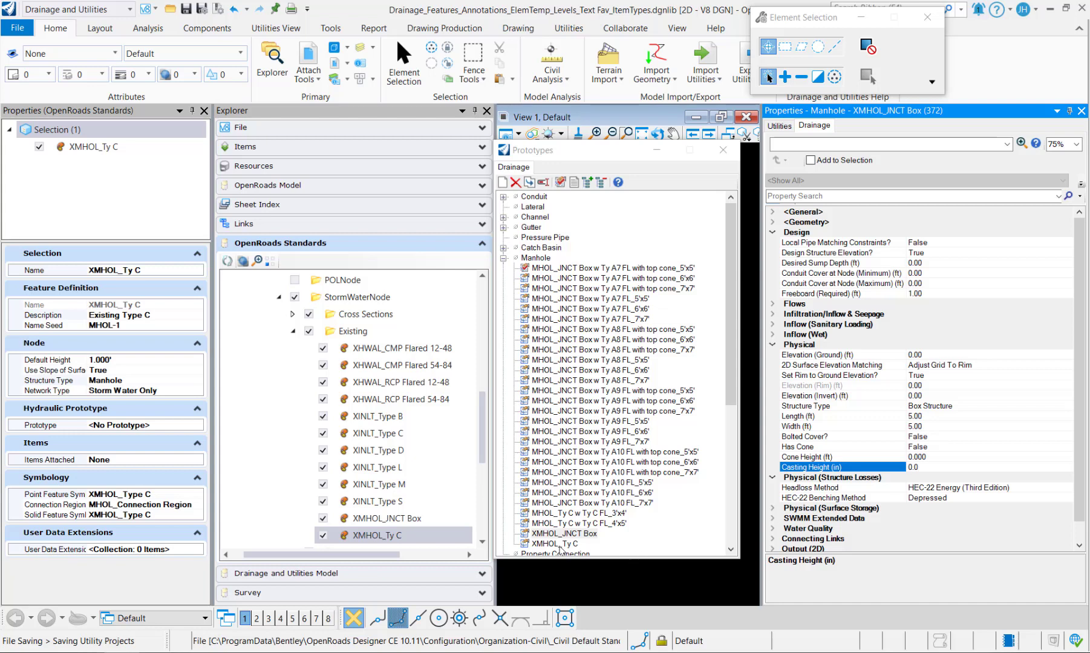
pyautogui.click(553, 543)
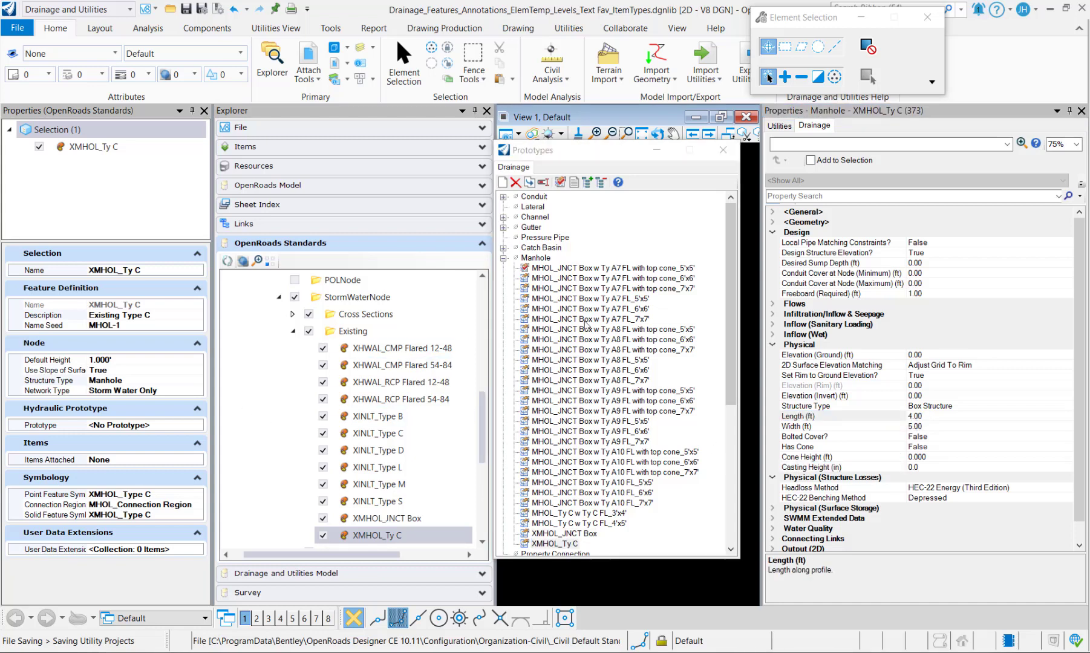
# Assign the XMHOL_JNCT Box prototype to the existing junction box feature definition.
pyautogui.click(394, 519)
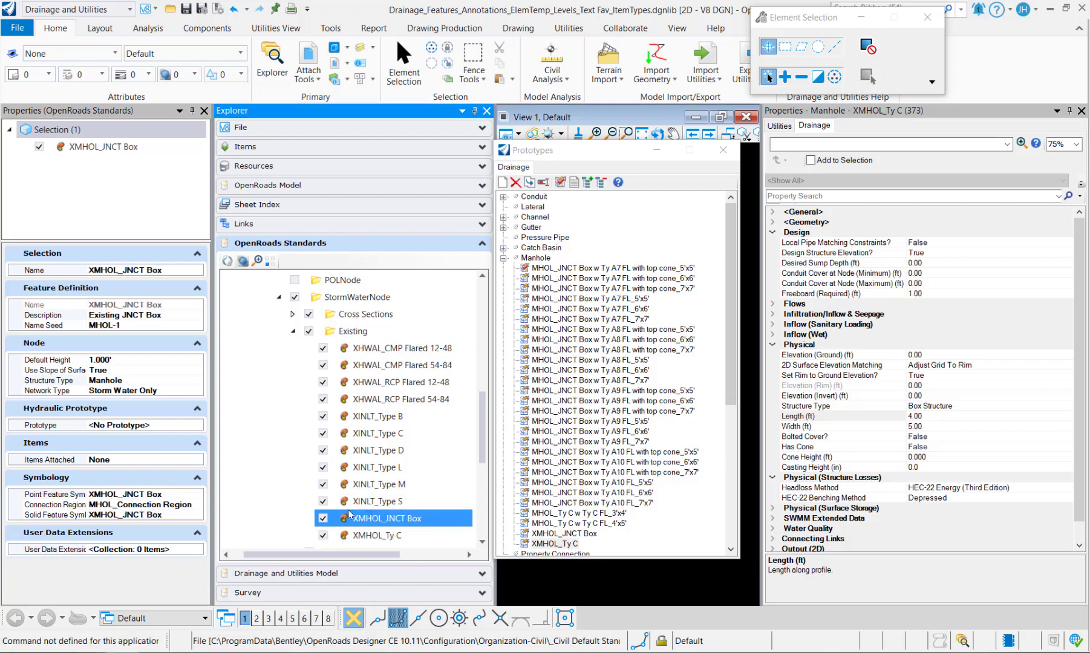
pyautogui.click(197, 425)
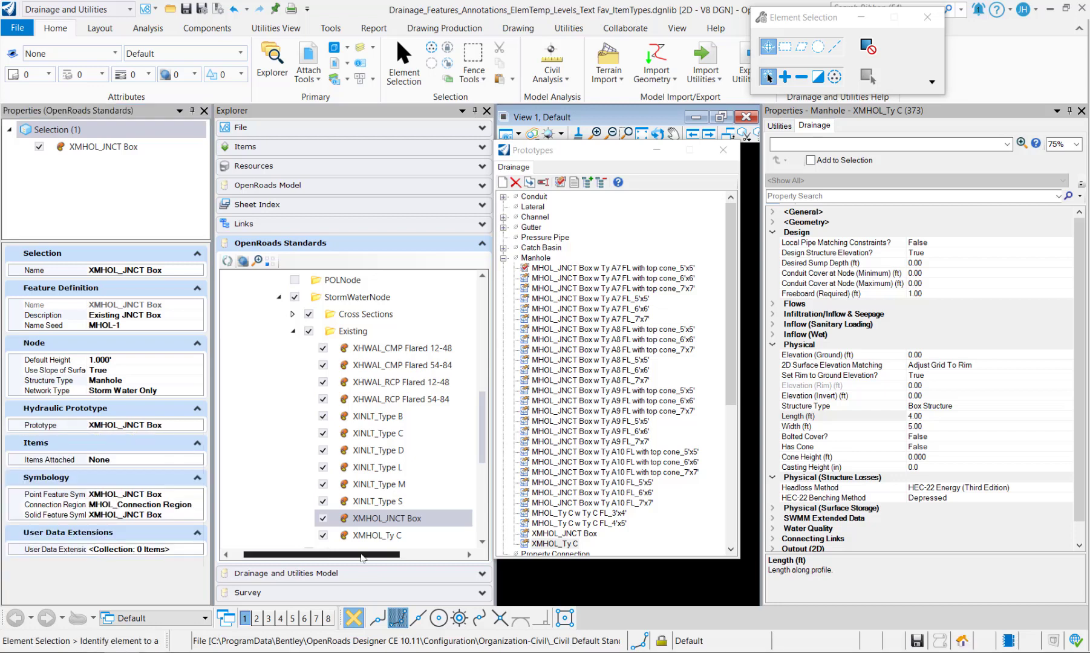
pyautogui.click(375, 534)
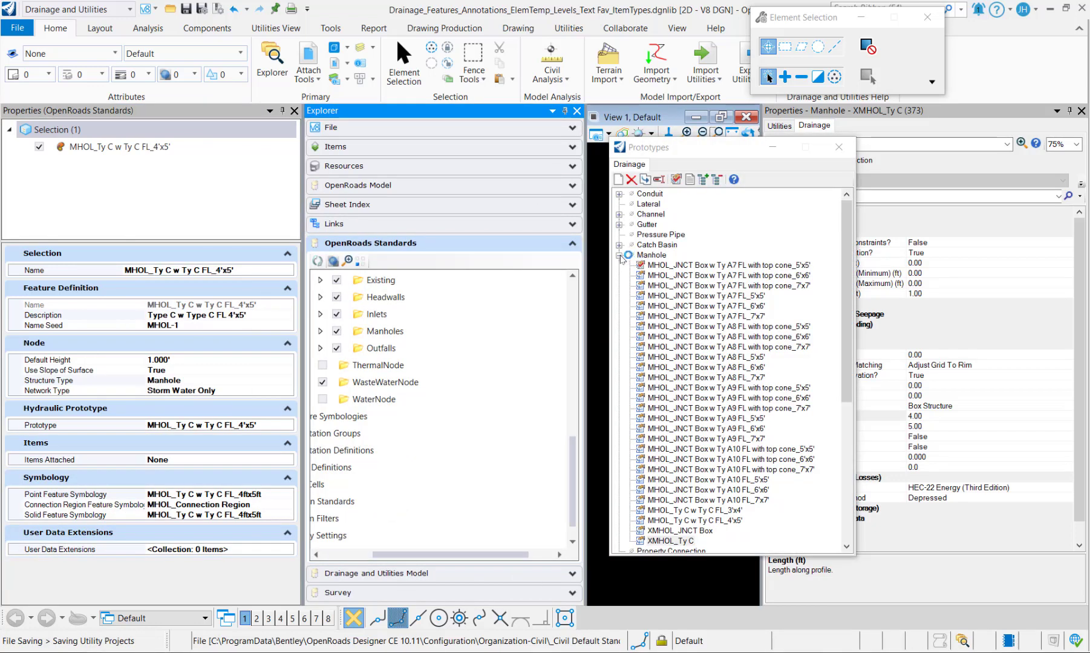
pyautogui.click(618, 259)
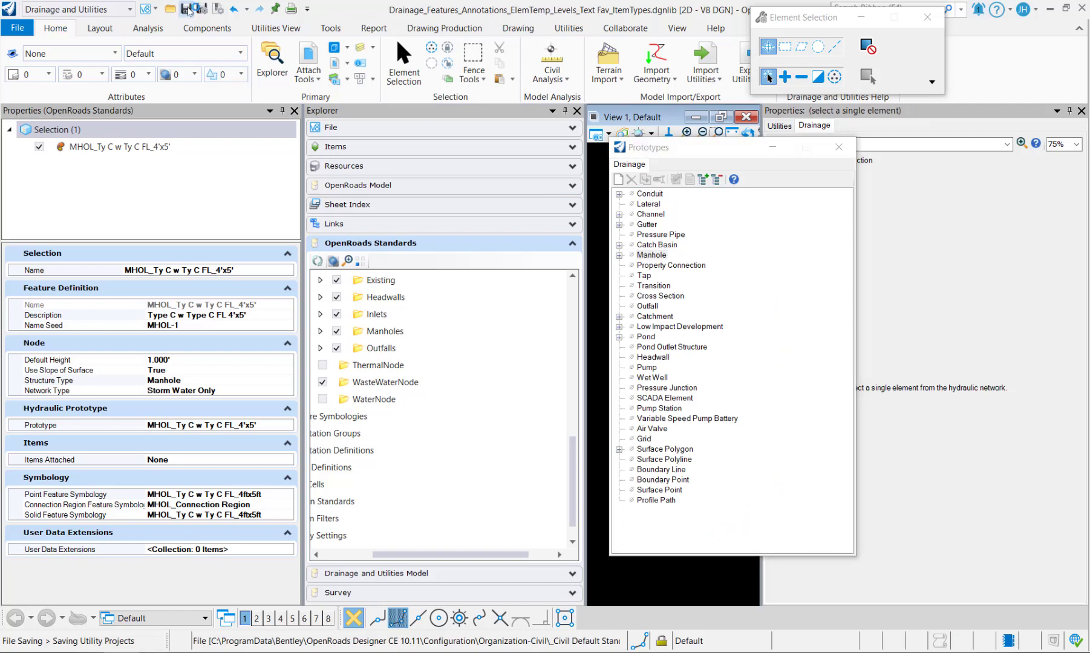